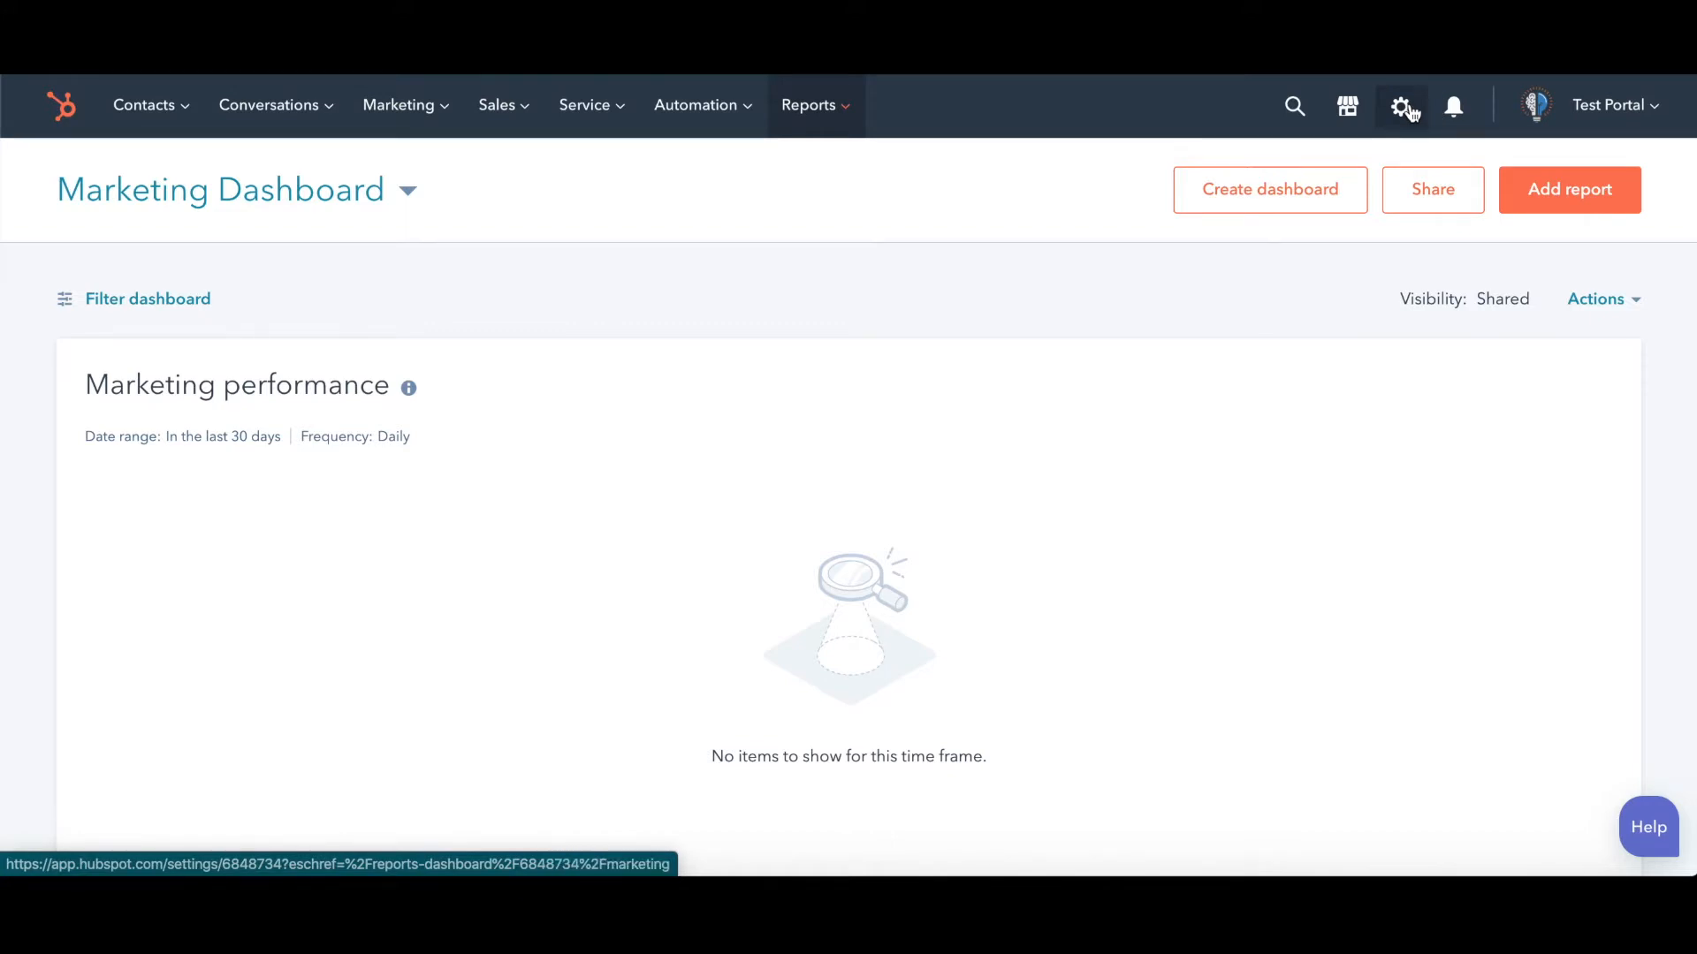
Step: Navigate to the Marketing > Social accounts settings page, currently with no accounts connected
{"action": "left_click", "coordinate": [1400, 105]}
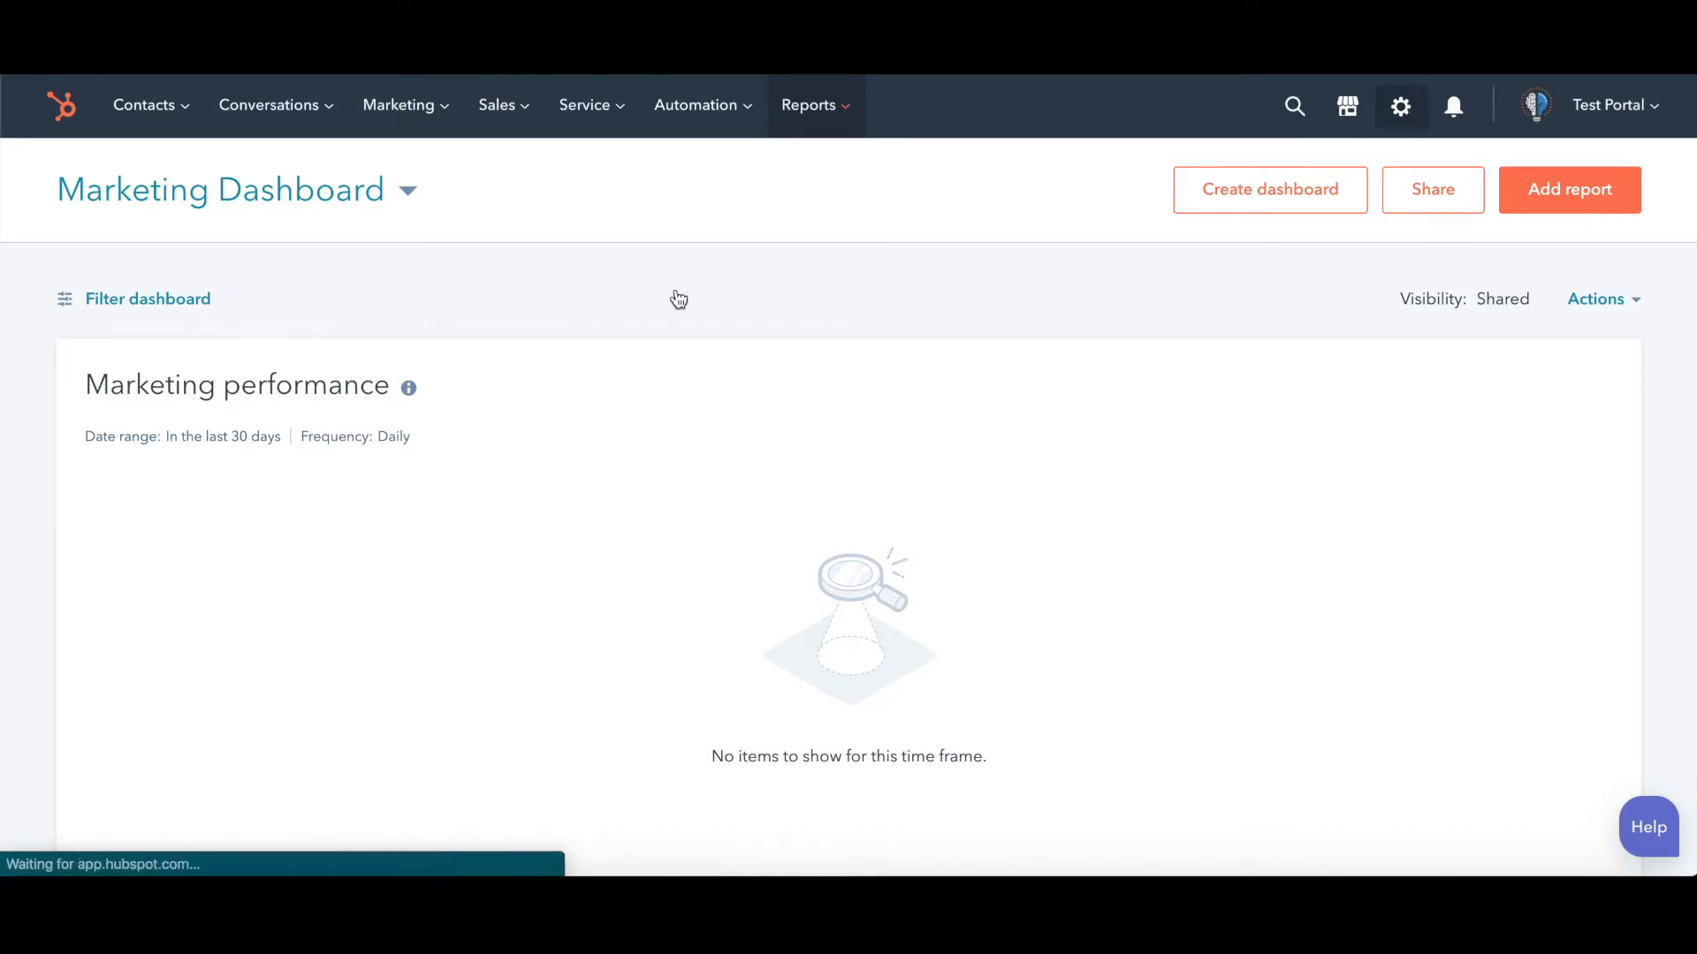
{"action": "mouse_move", "coordinate": [676, 303]}
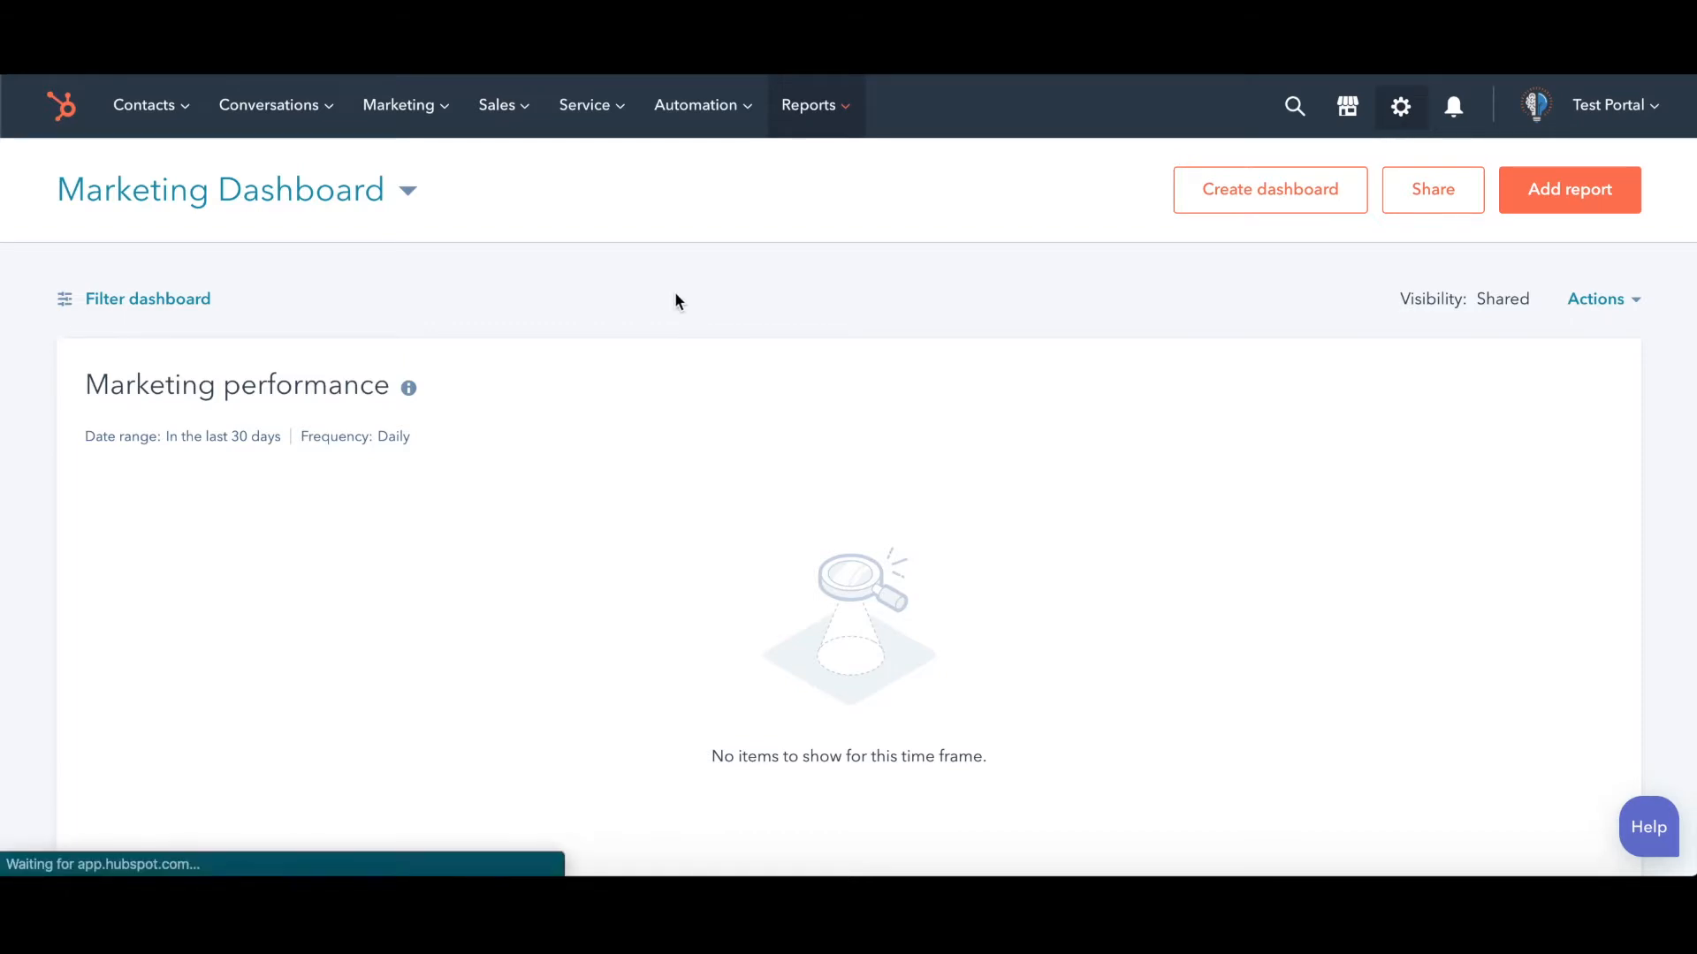
{"action": "left_click", "coordinate": [1400, 106]}
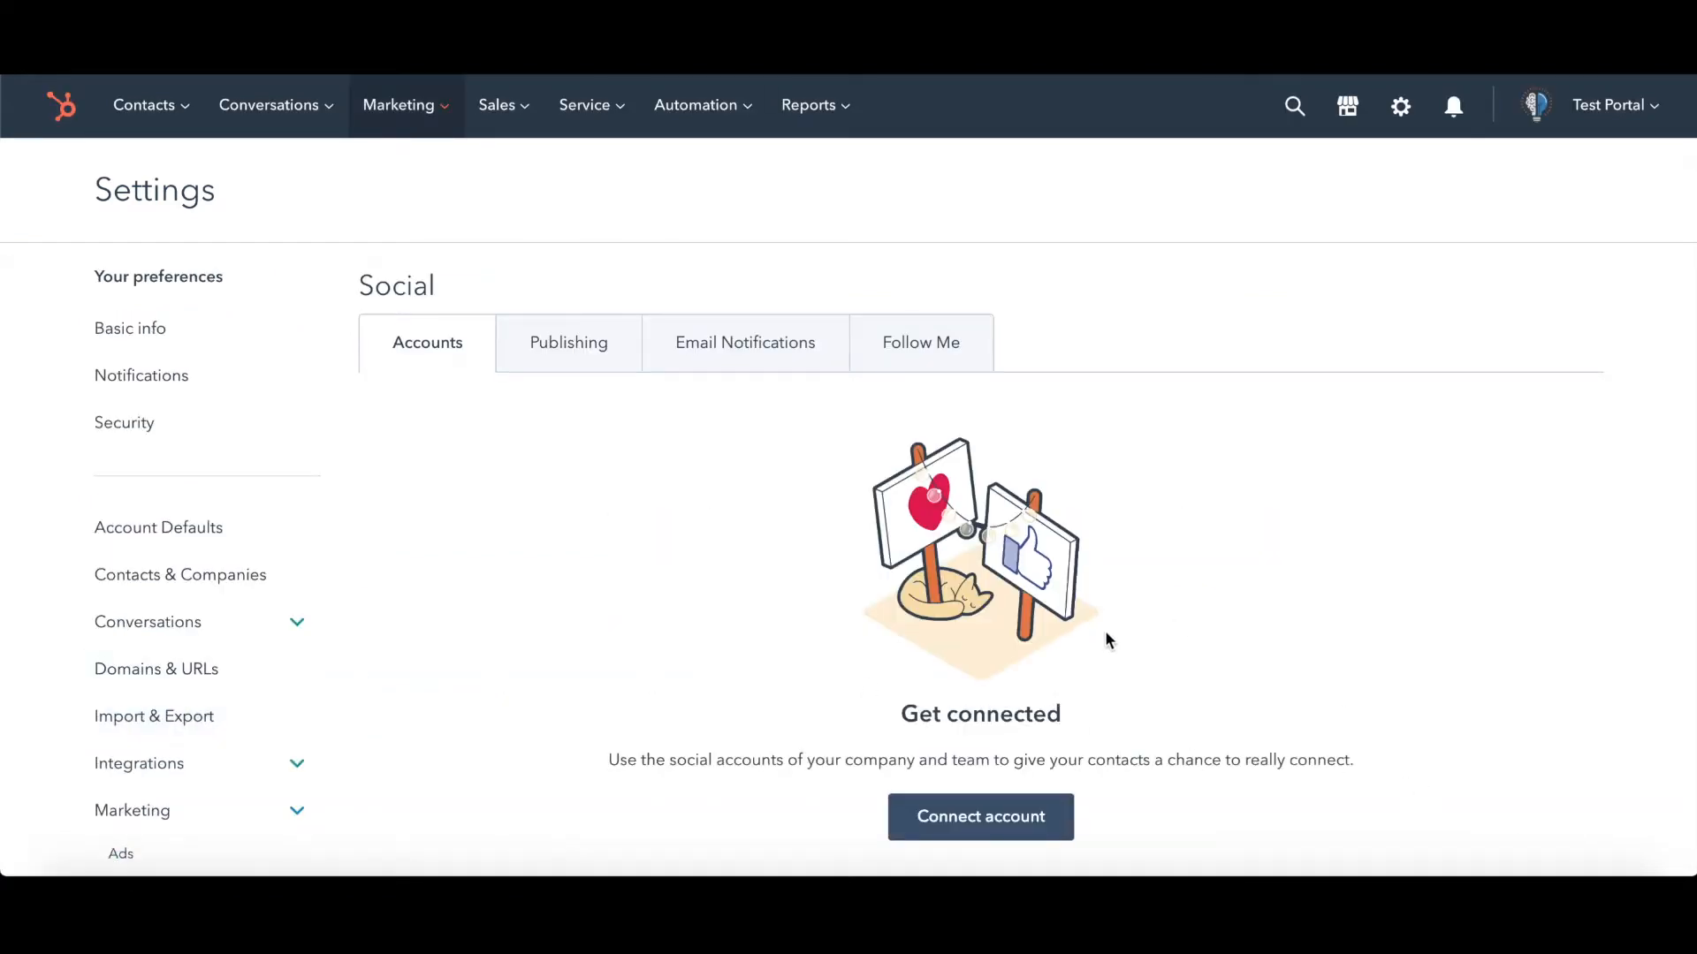
{"action": "scroll", "scroll_direction": "down", "scroll_amount": 3}
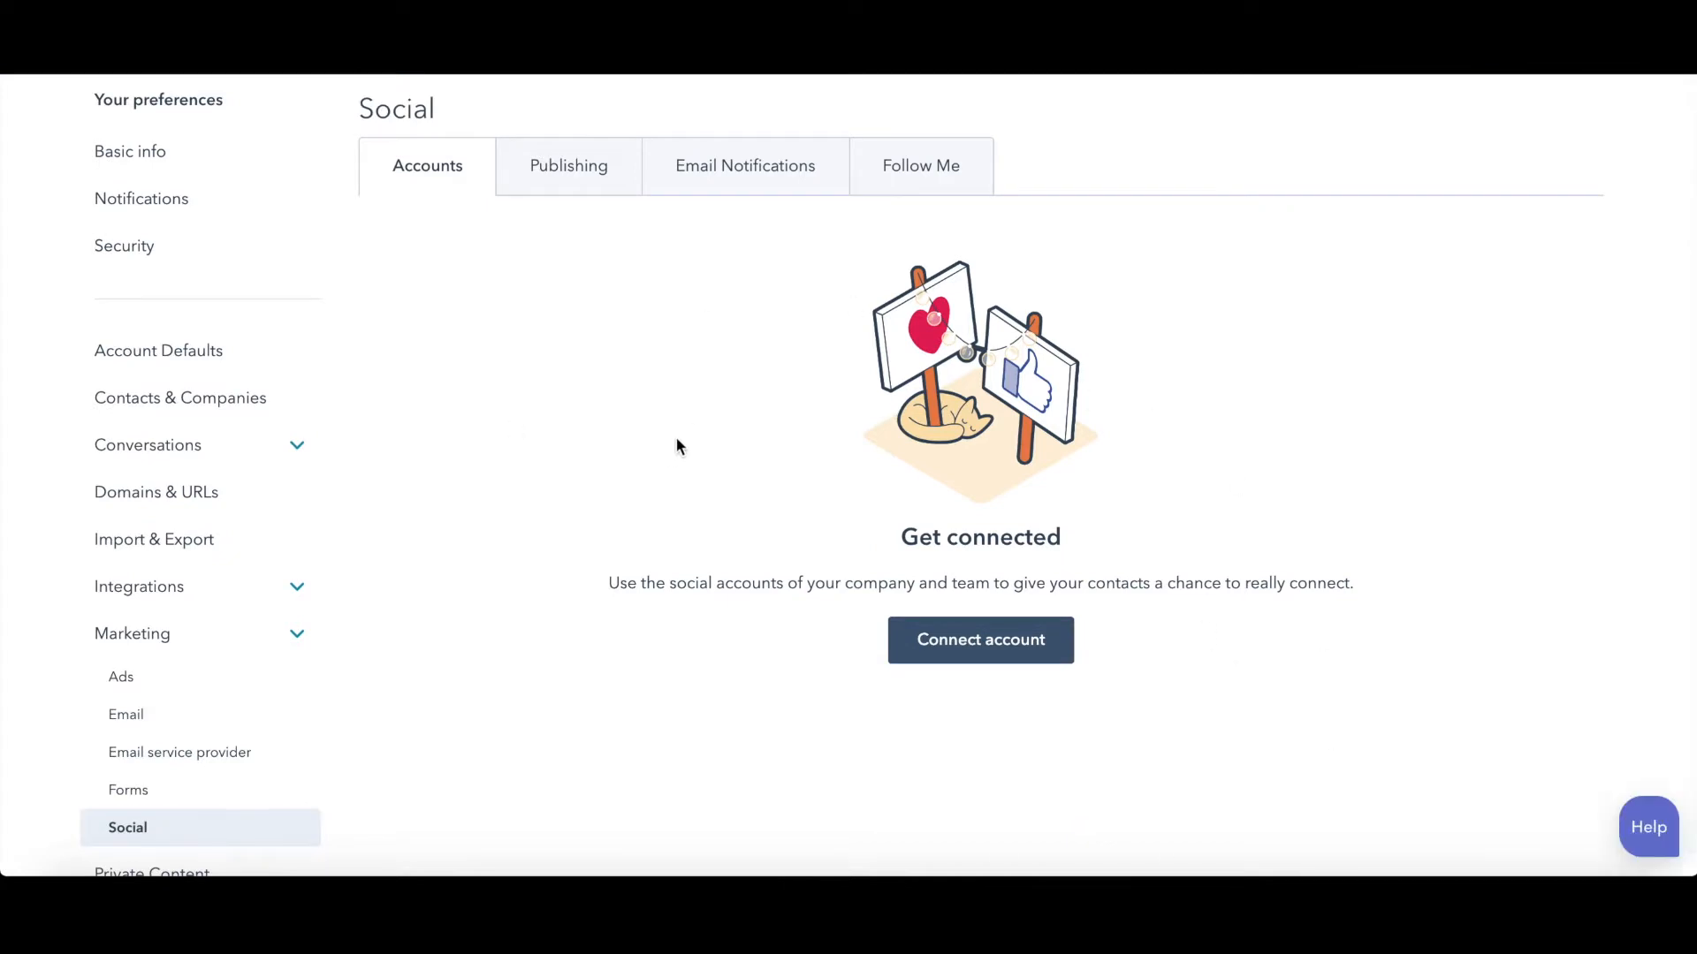
Step: Begin connecting a LinkedIn account and submit the LinkedIn sign-in
{"action": "left_click", "coordinate": [977, 640]}
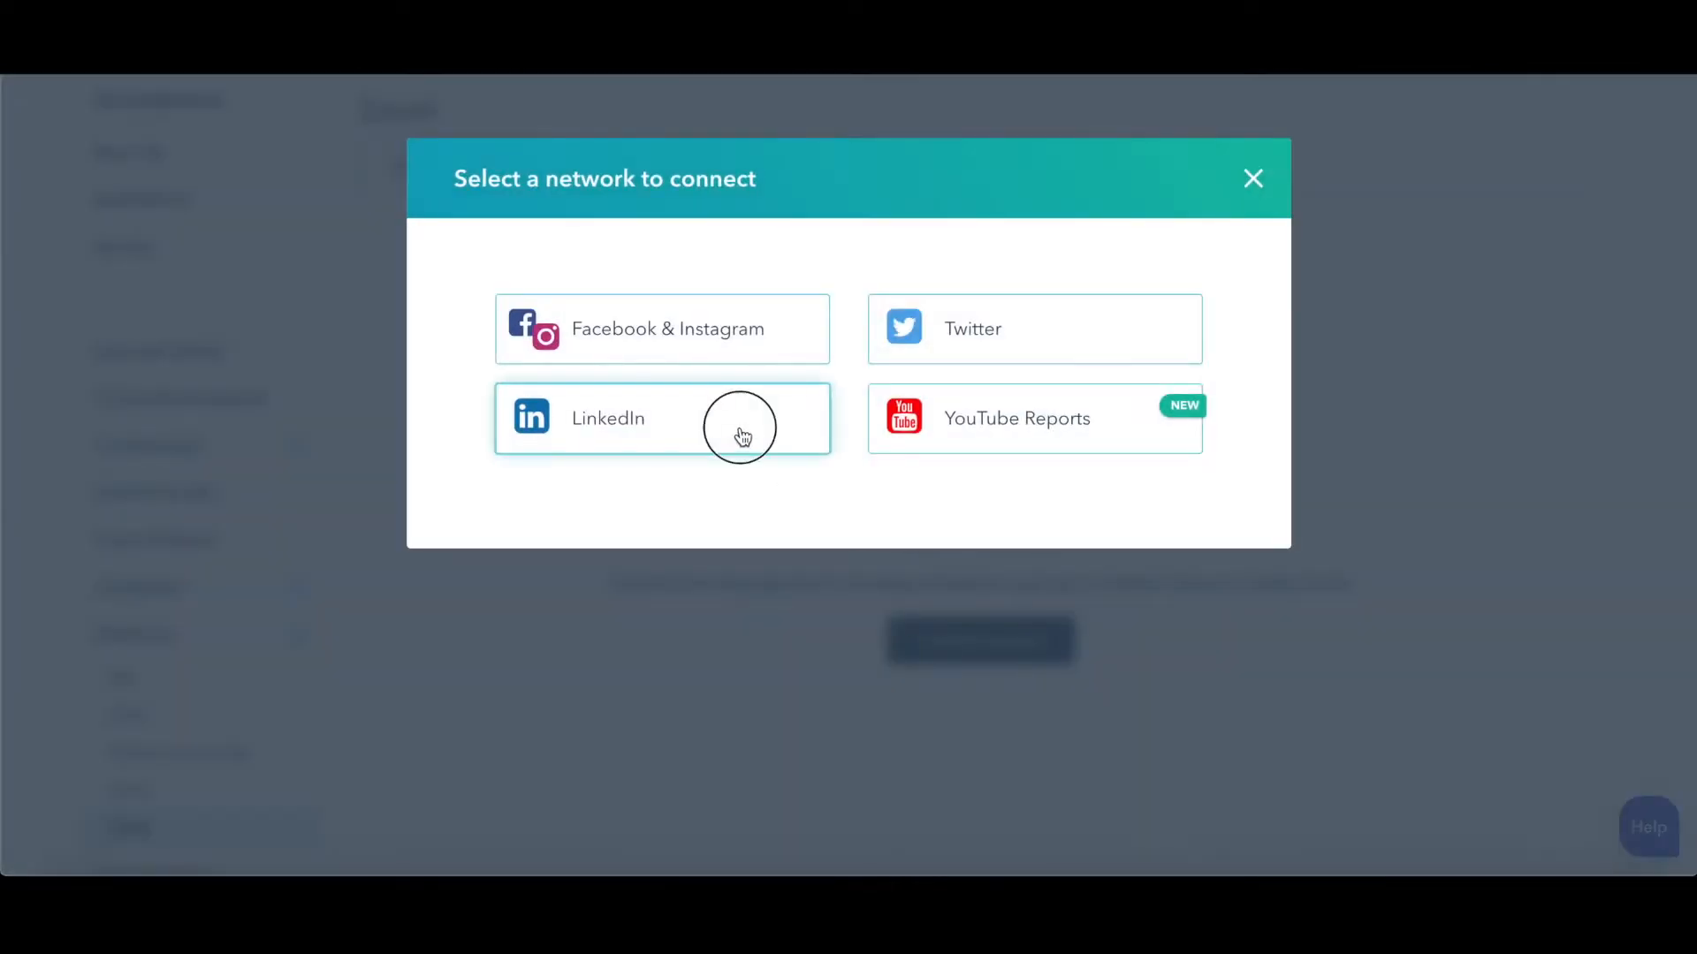
{"action": "left_click", "coordinate": [659, 419]}
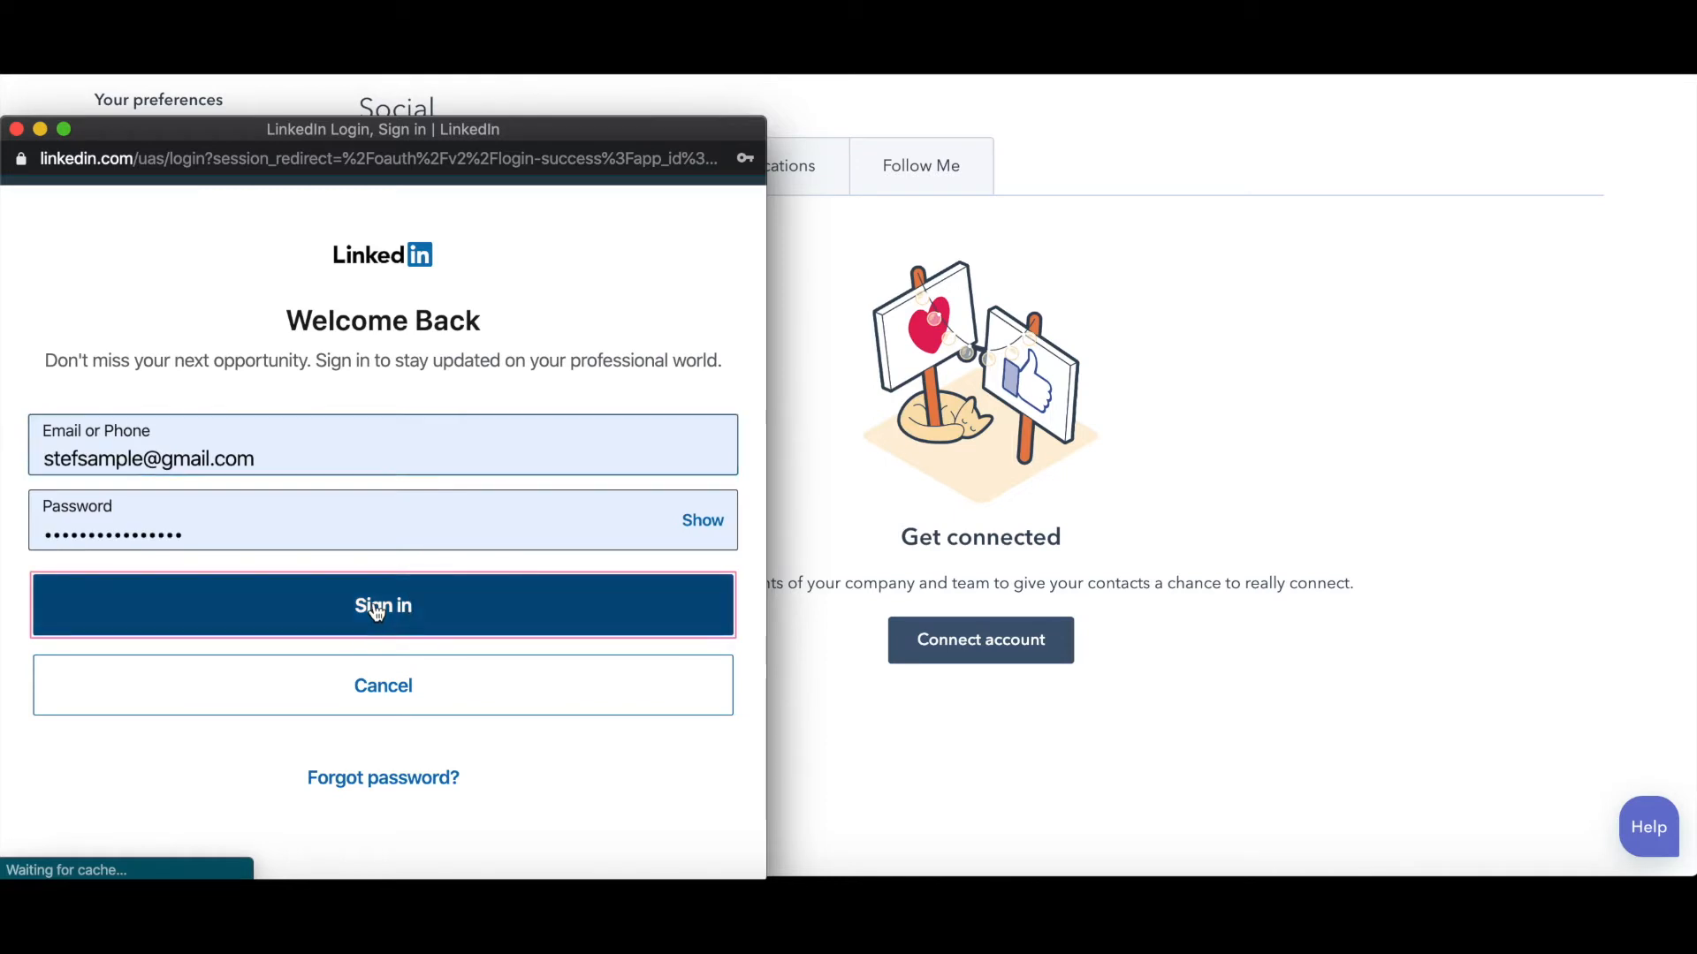
{"action": "left_click", "coordinate": [382, 604]}
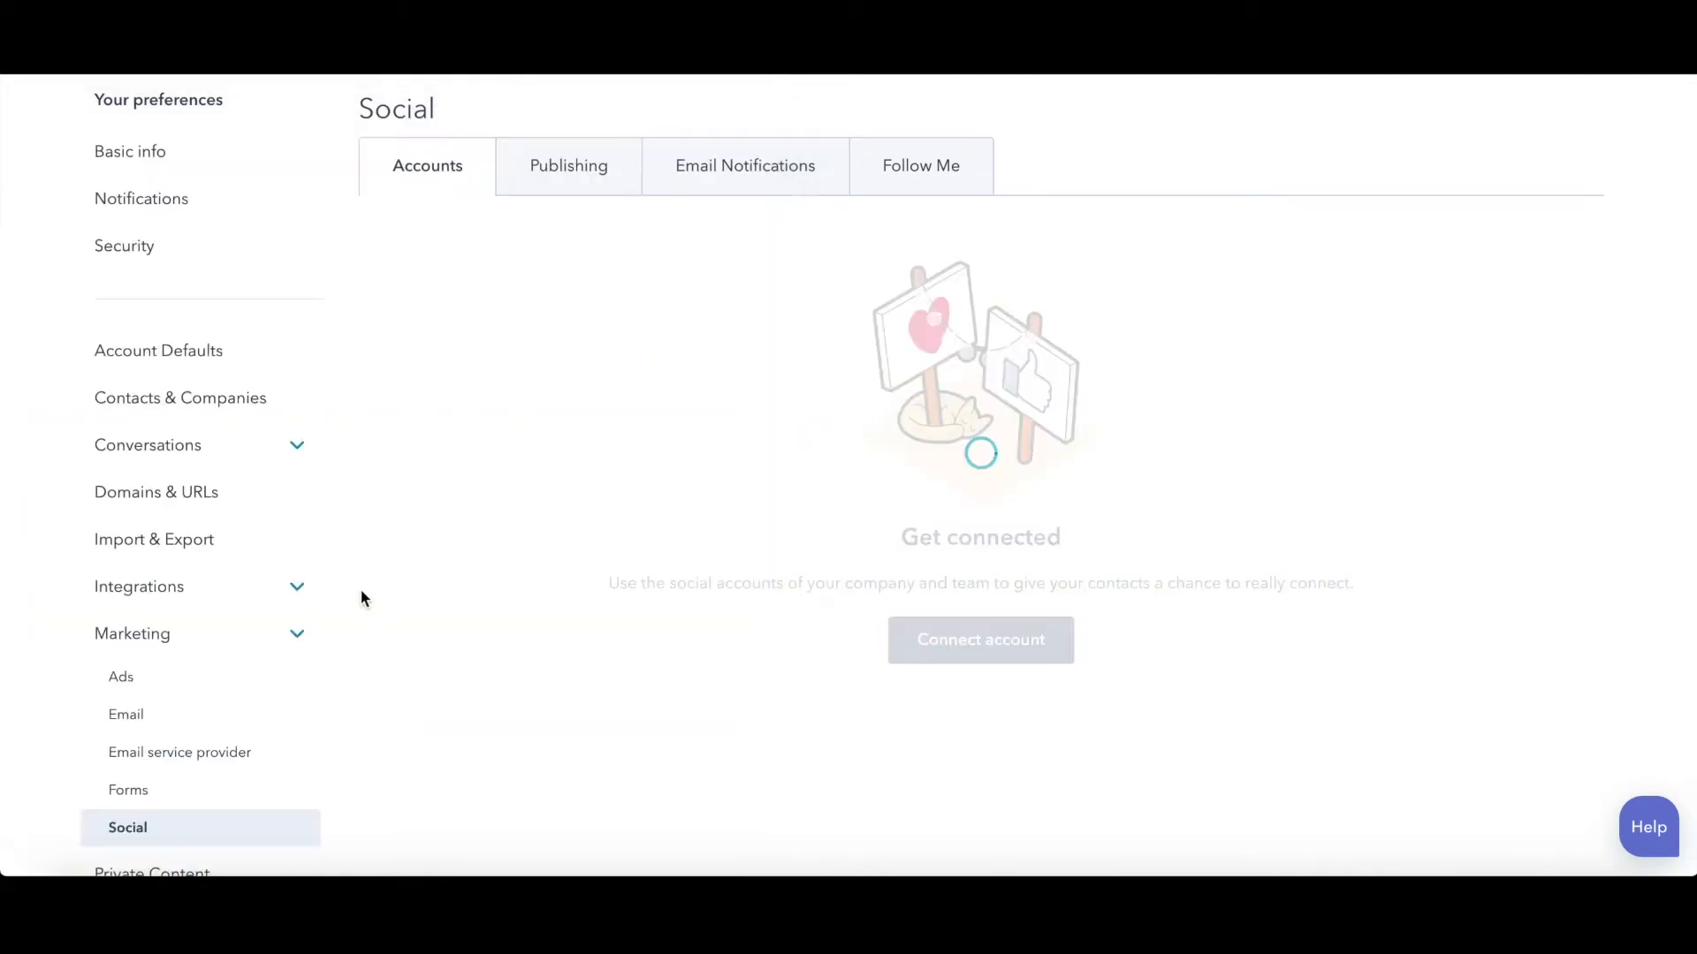
Step: Connect the personal LinkedIn profile and The Insight Studio page, skipping the first-post prompt
{"action": "left_click", "coordinate": [979, 640]}
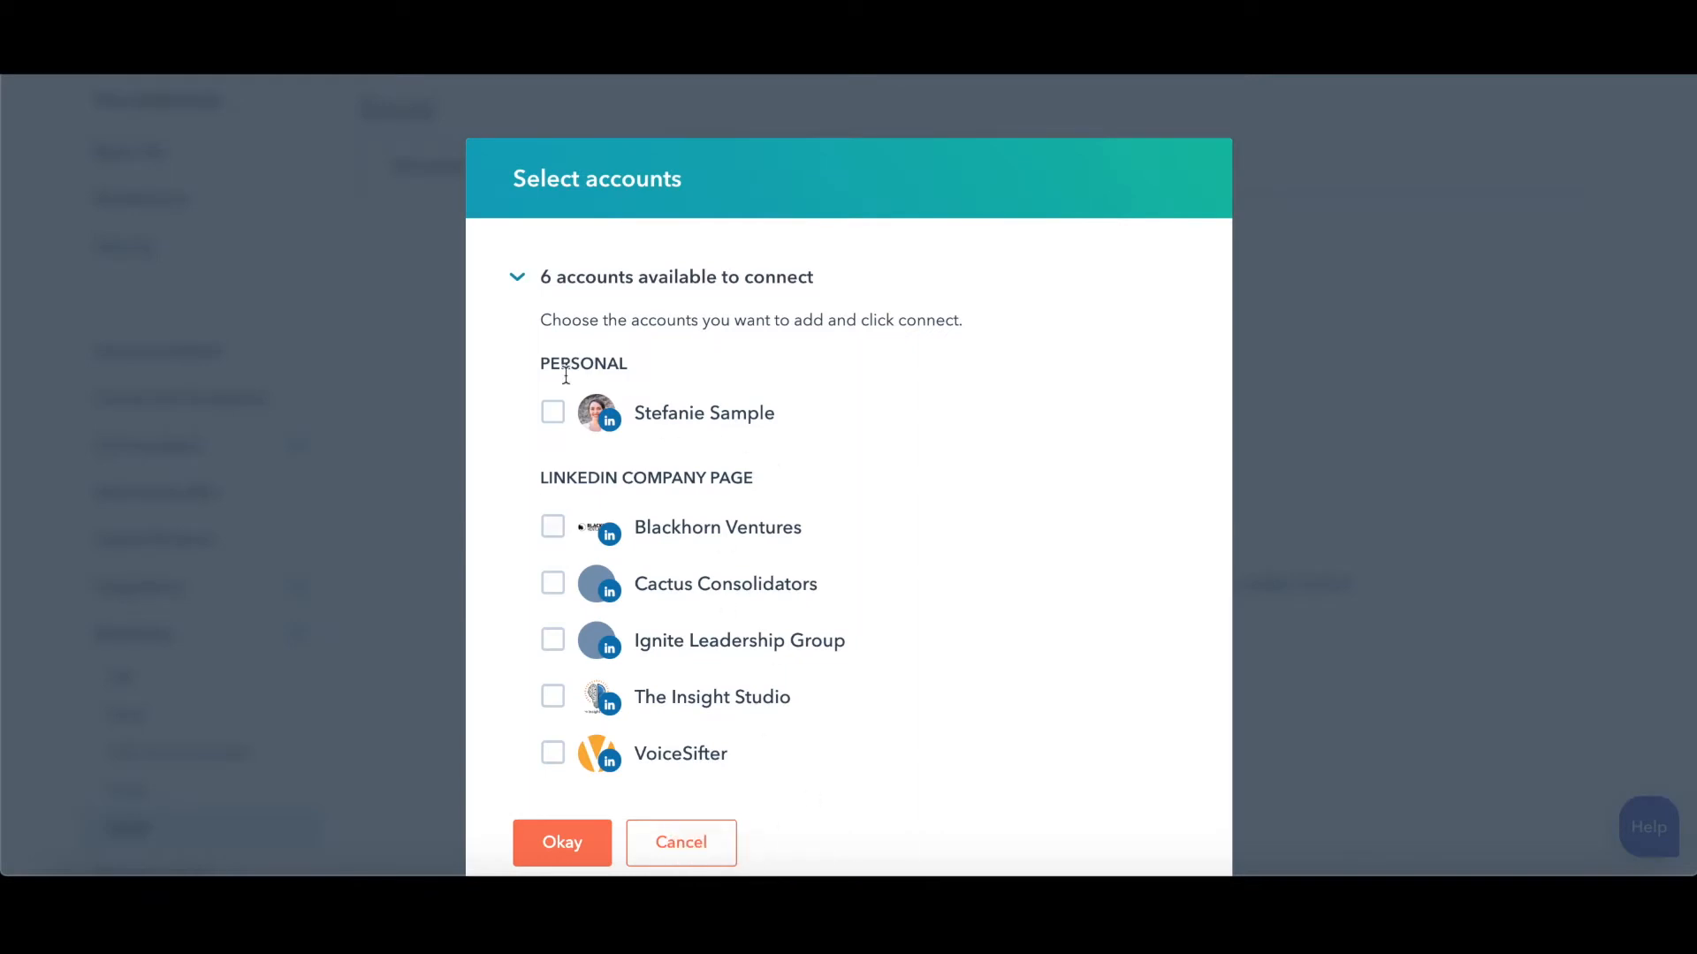
{"action": "left_click", "coordinate": [553, 412]}
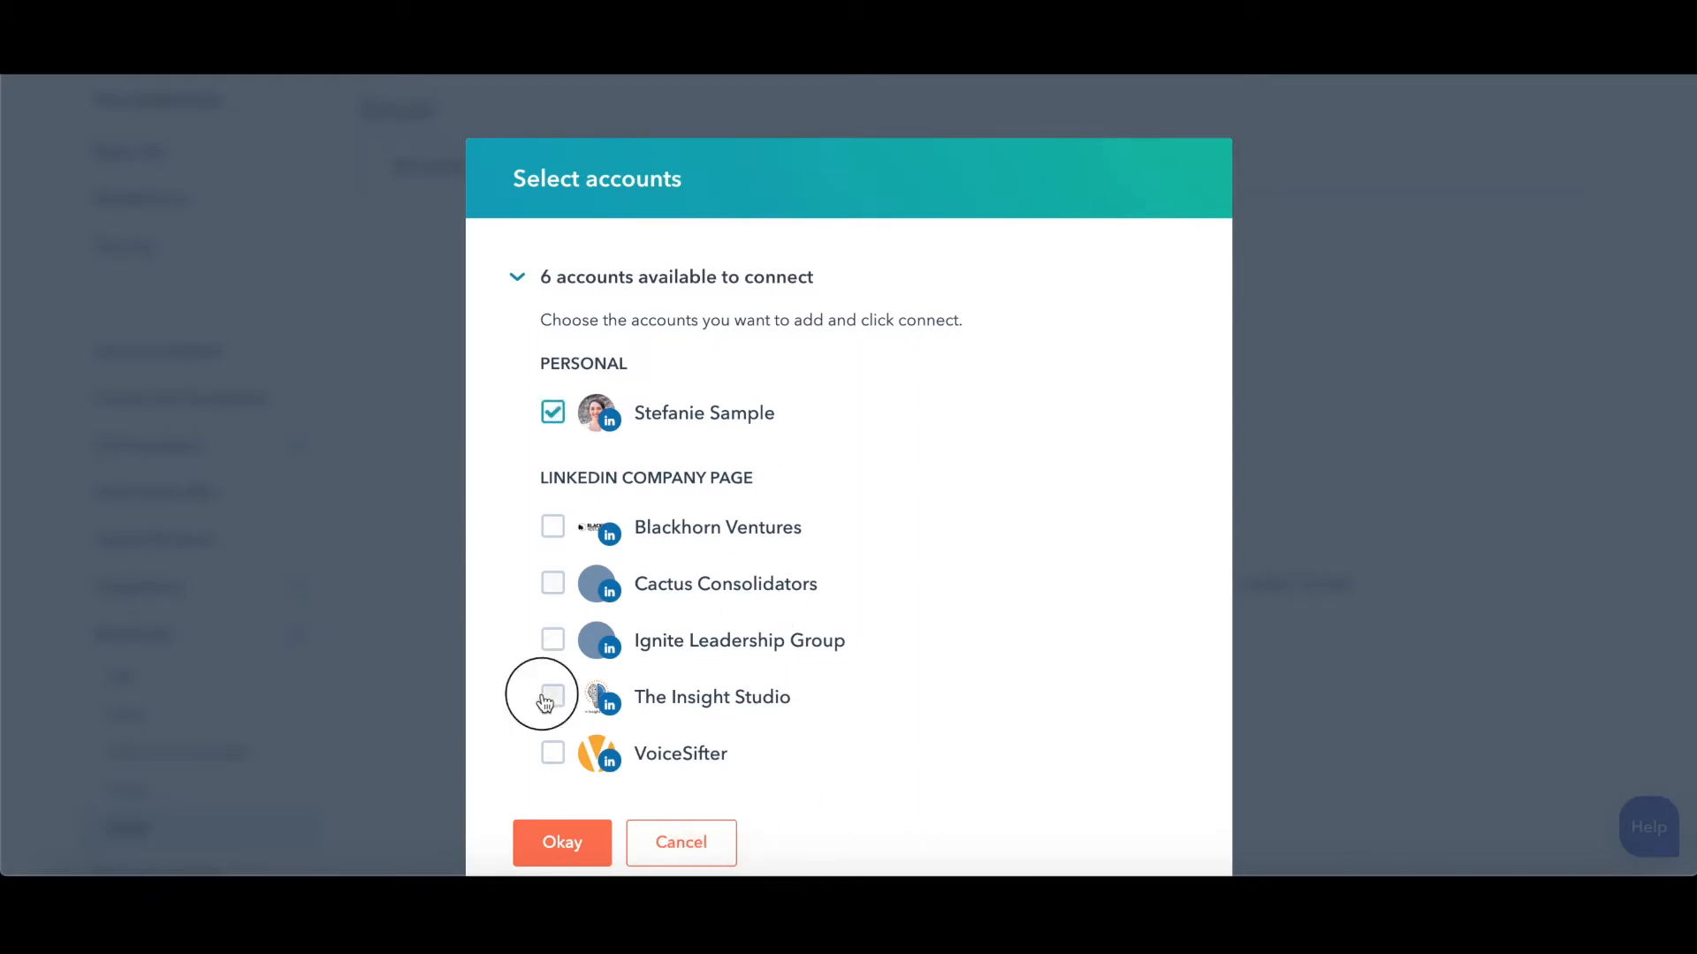
{"action": "left_click", "coordinate": [553, 697]}
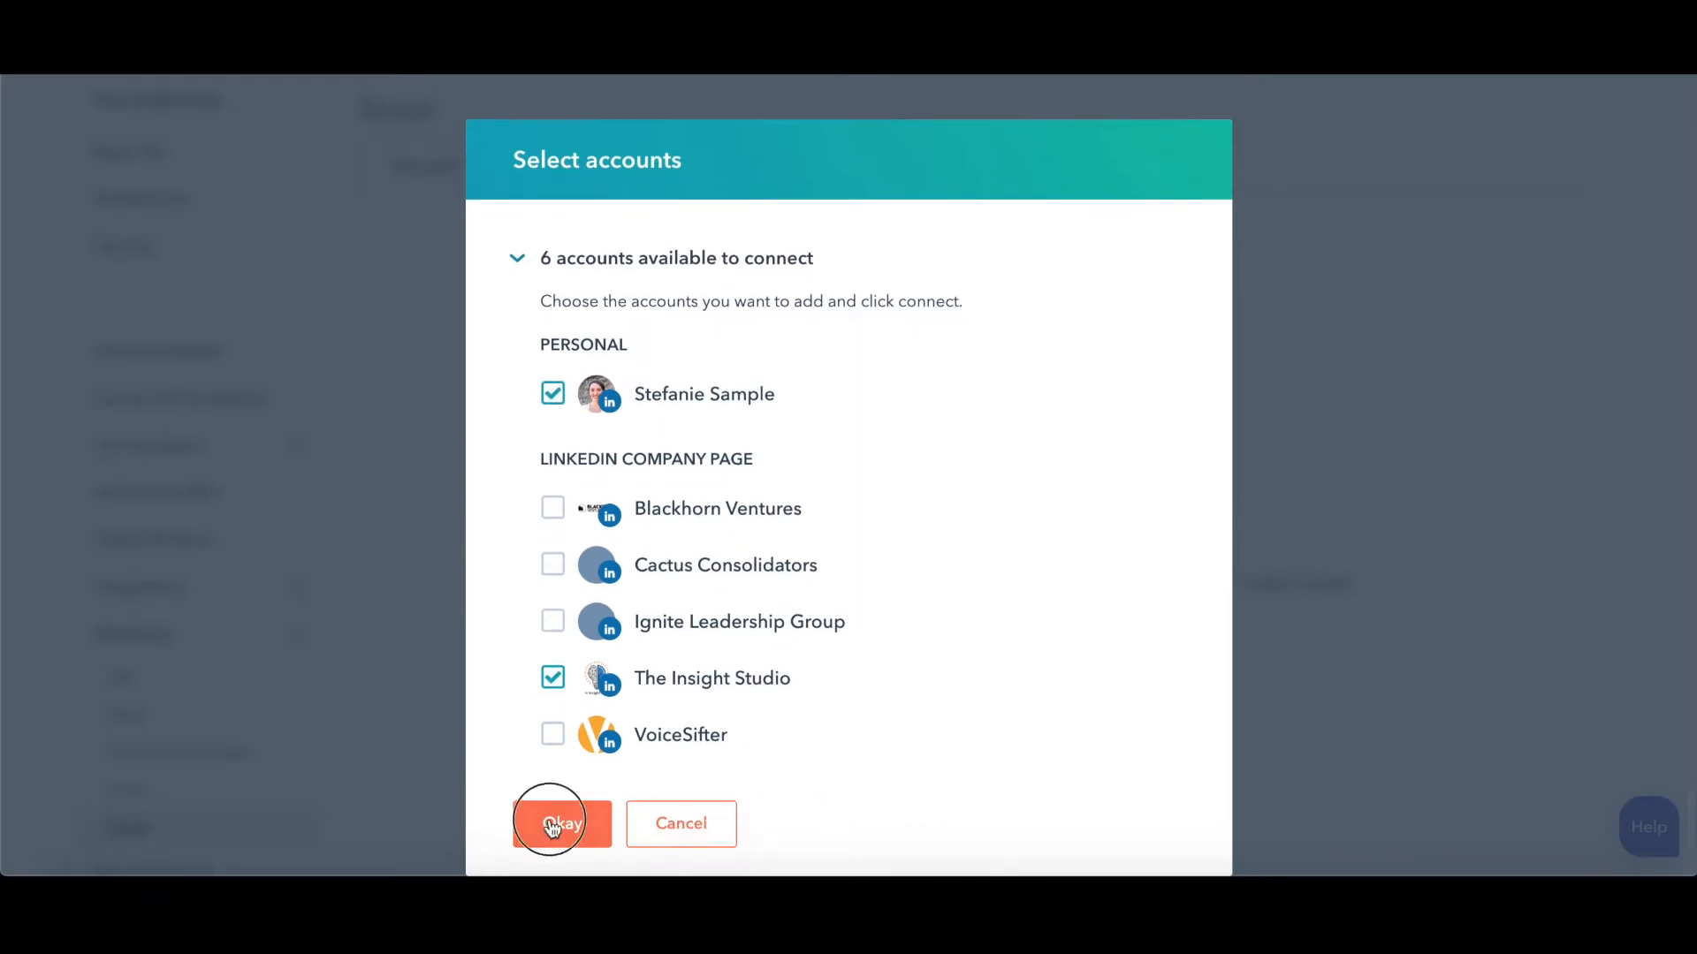
{"action": "left_click", "coordinate": [562, 823]}
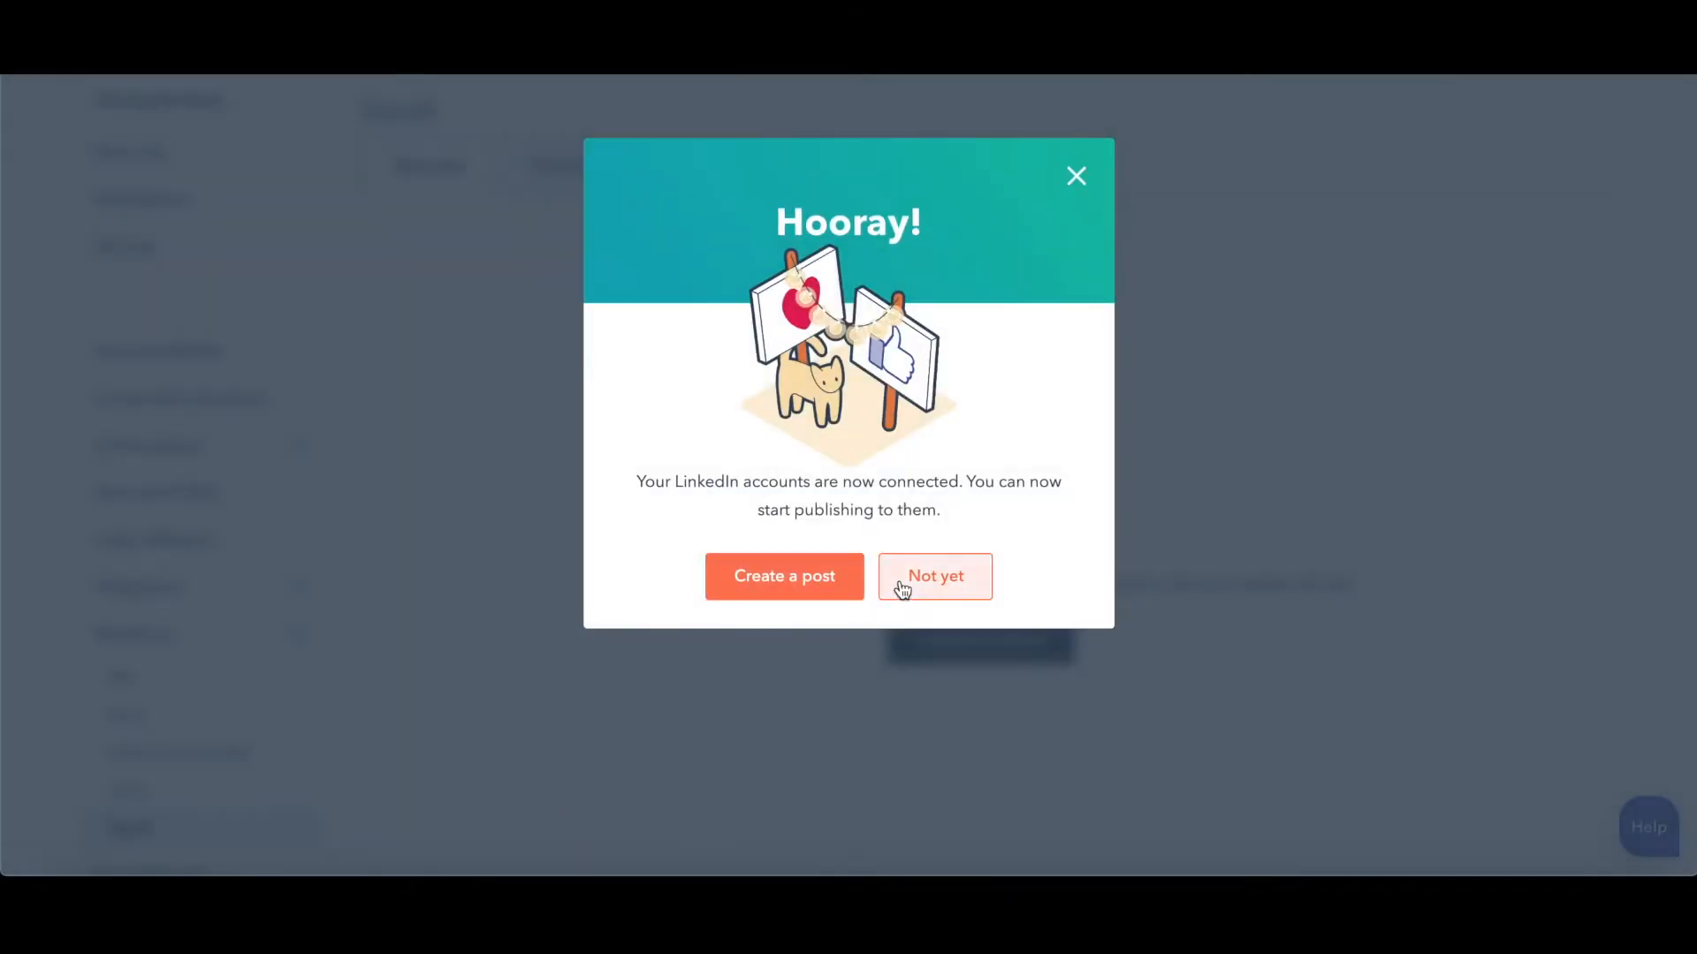
{"action": "left_click", "coordinate": [934, 576]}
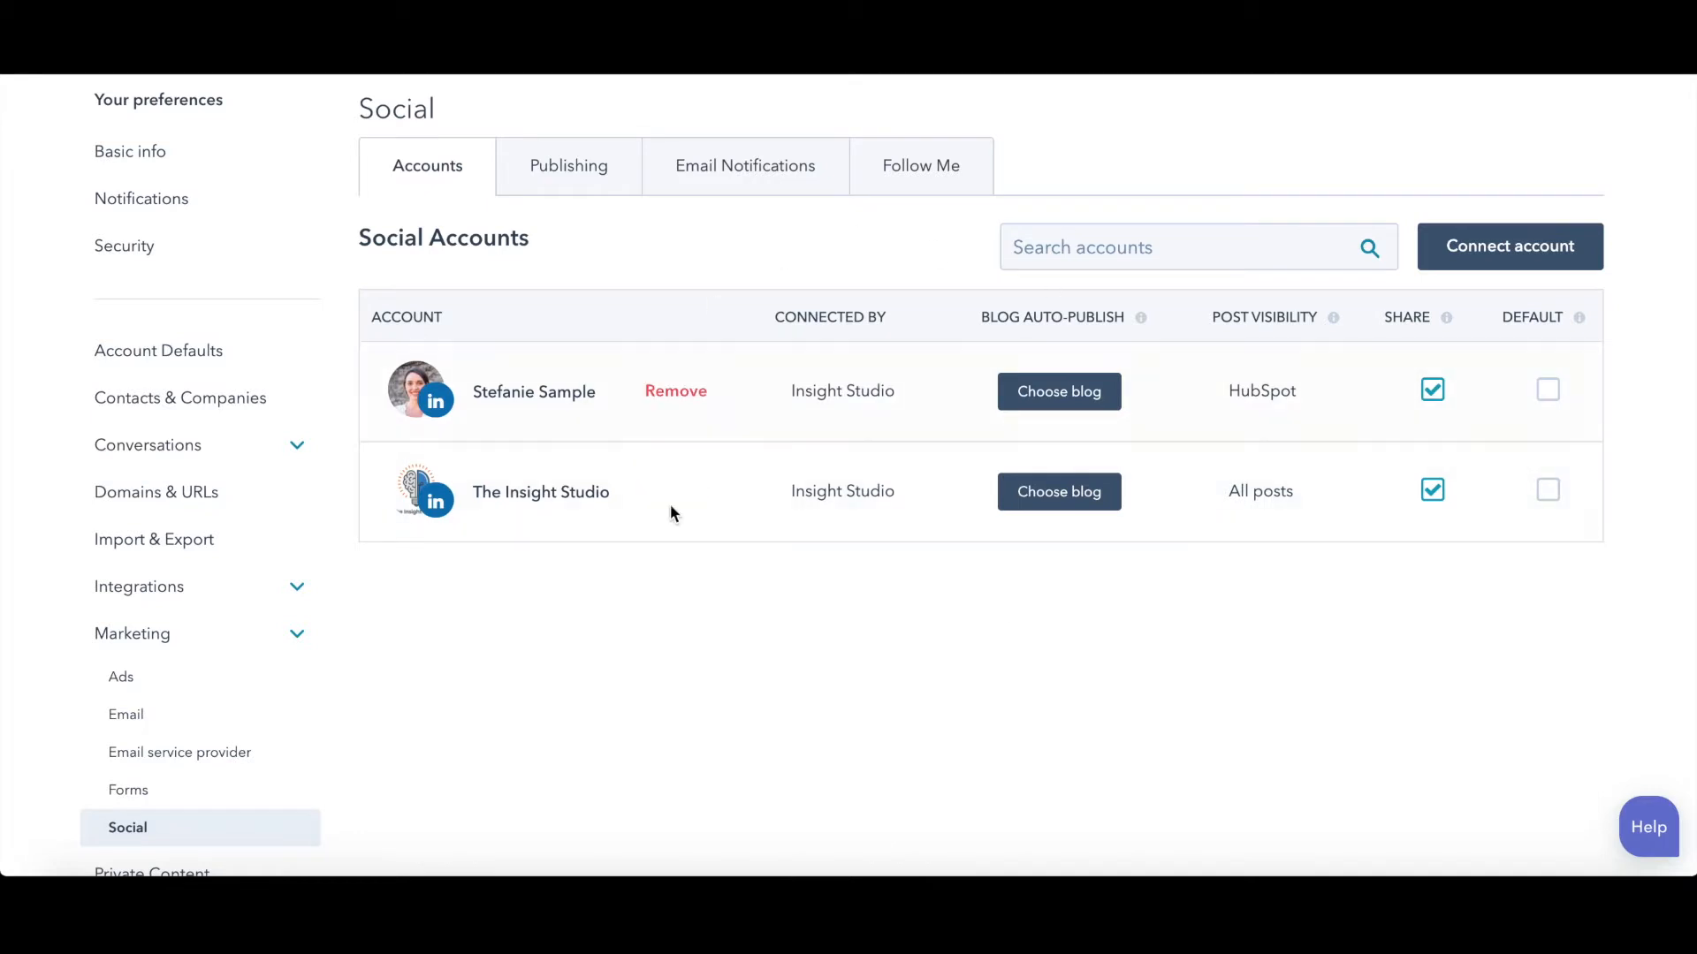
{"action": "mouse_move", "coordinate": [1526, 373]}
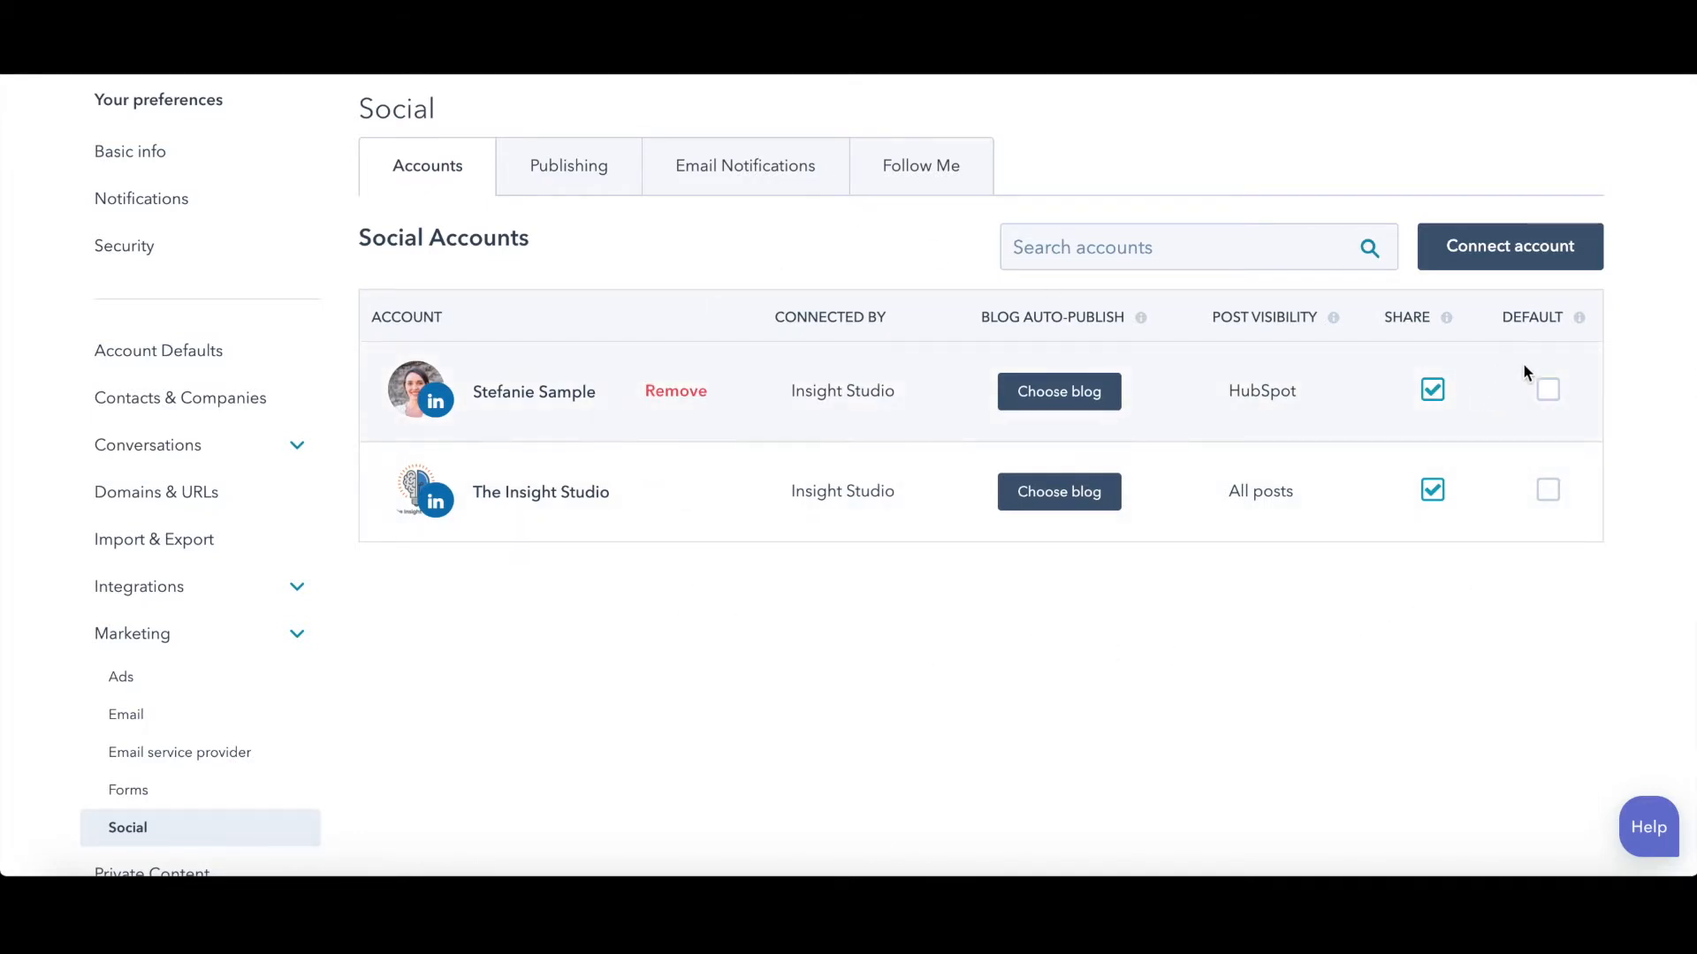
{"action": "mouse_move", "coordinate": [1548, 489]}
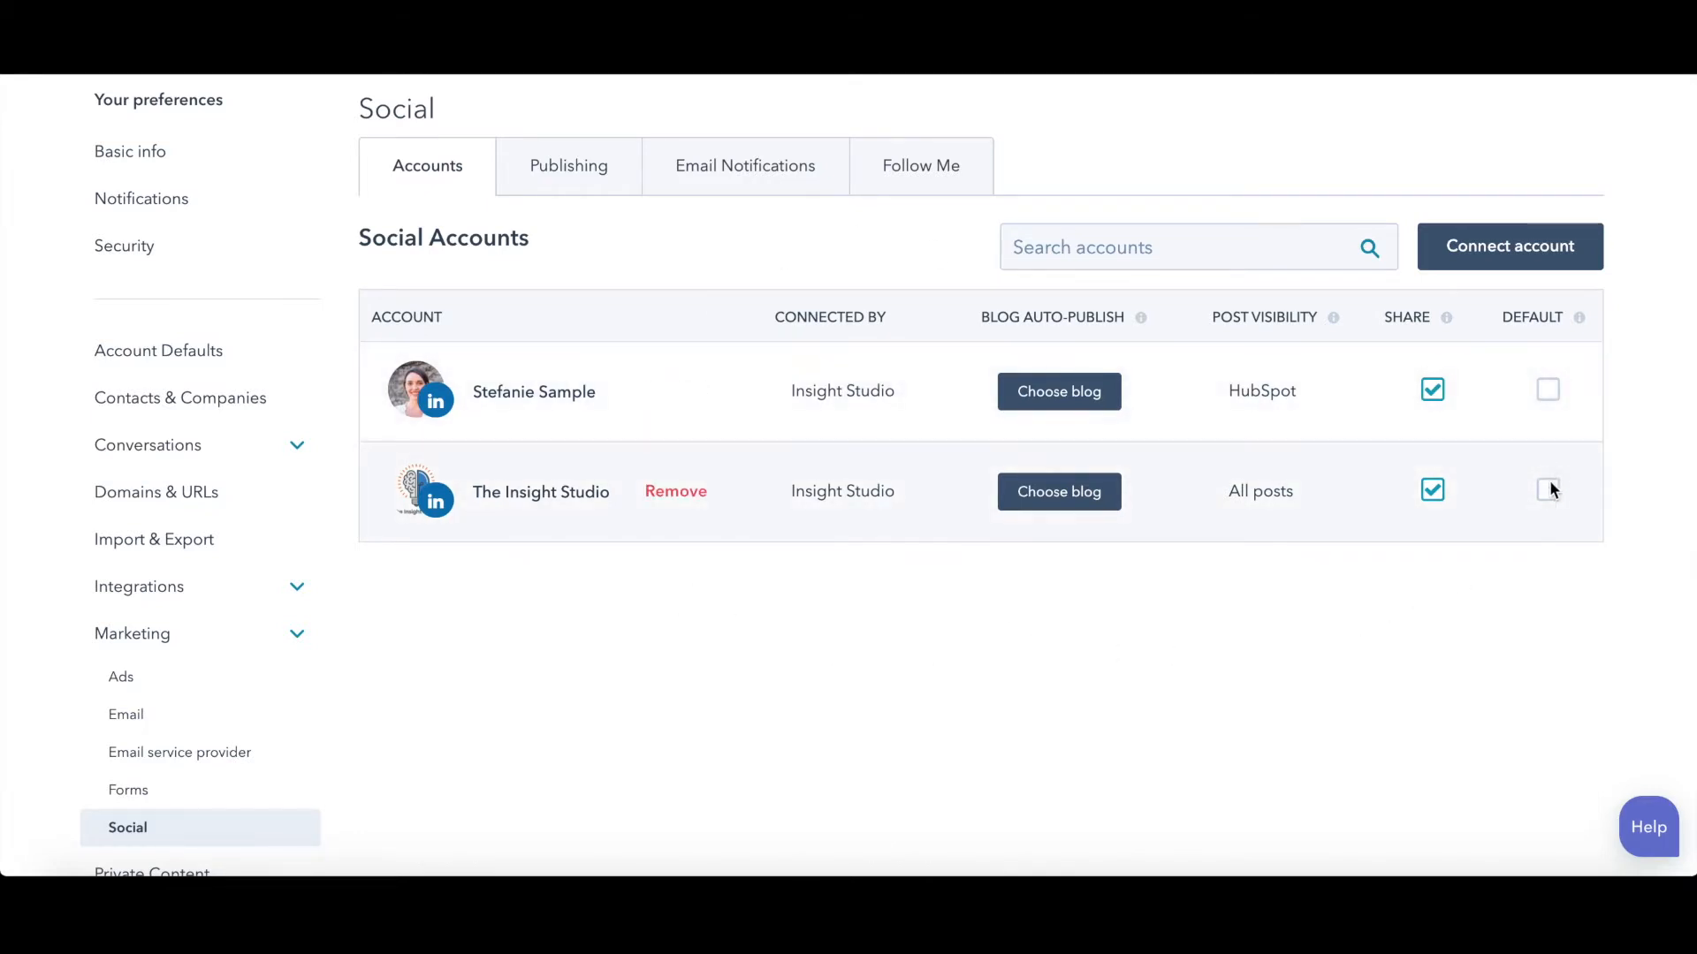
Step: Mark The Insight Studio company page as the default social account
{"action": "left_click", "coordinate": [1546, 490]}
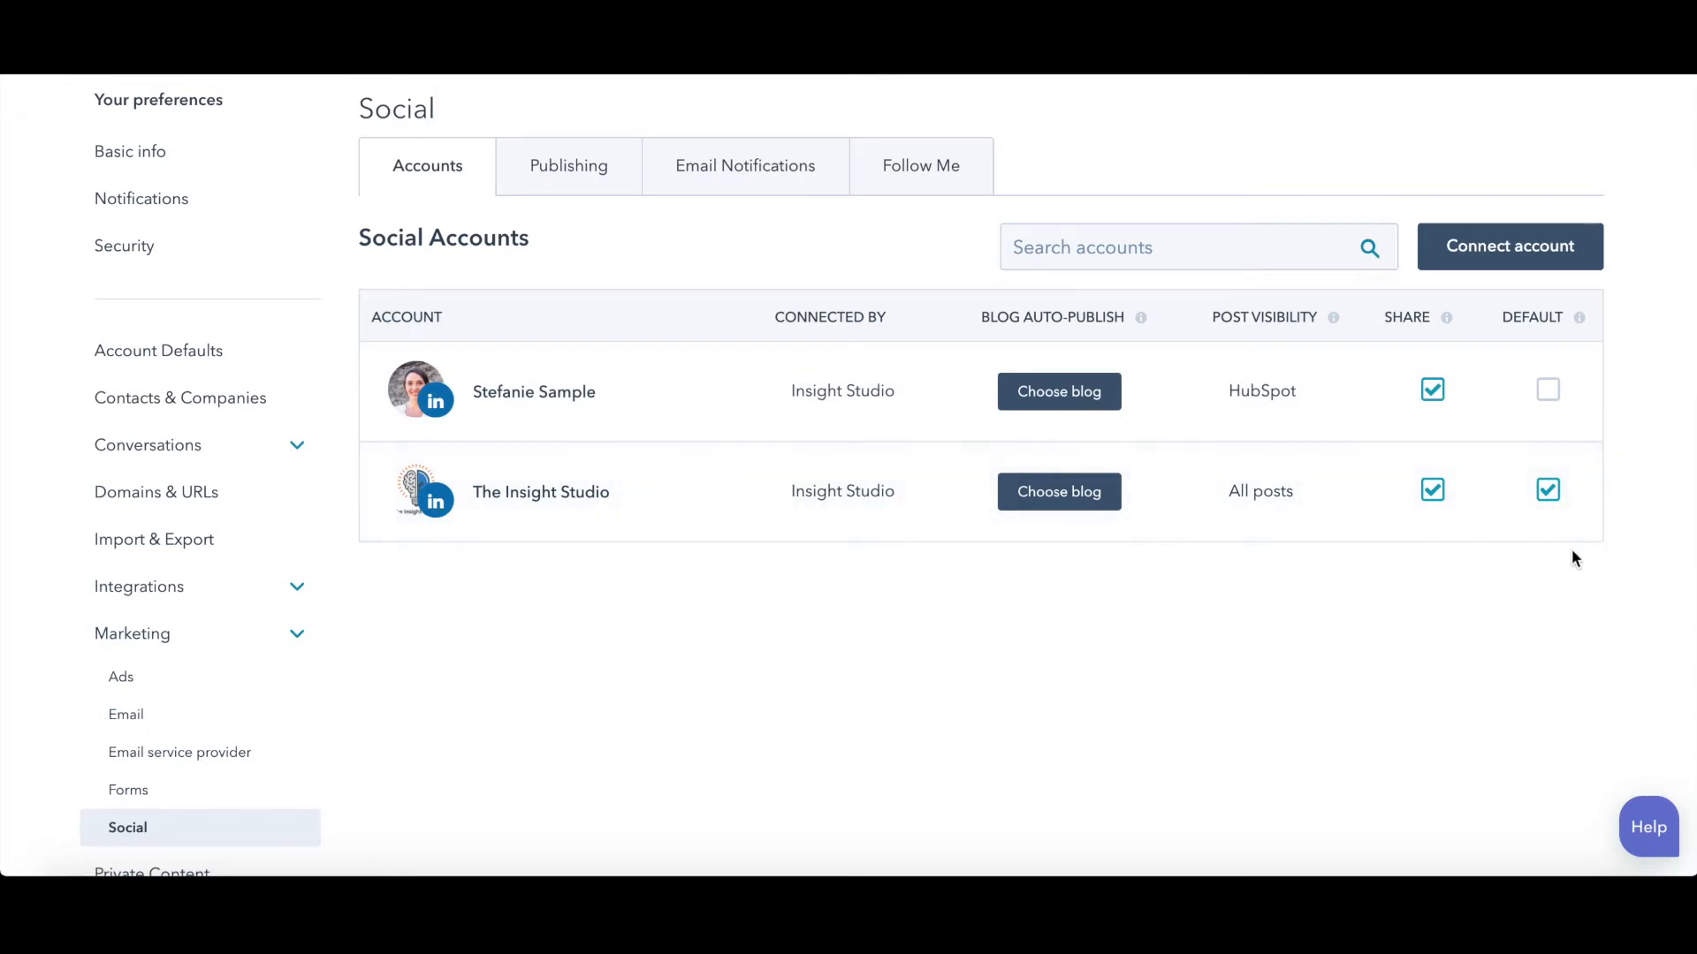
{"action": "mouse_move", "coordinate": [1525, 495]}
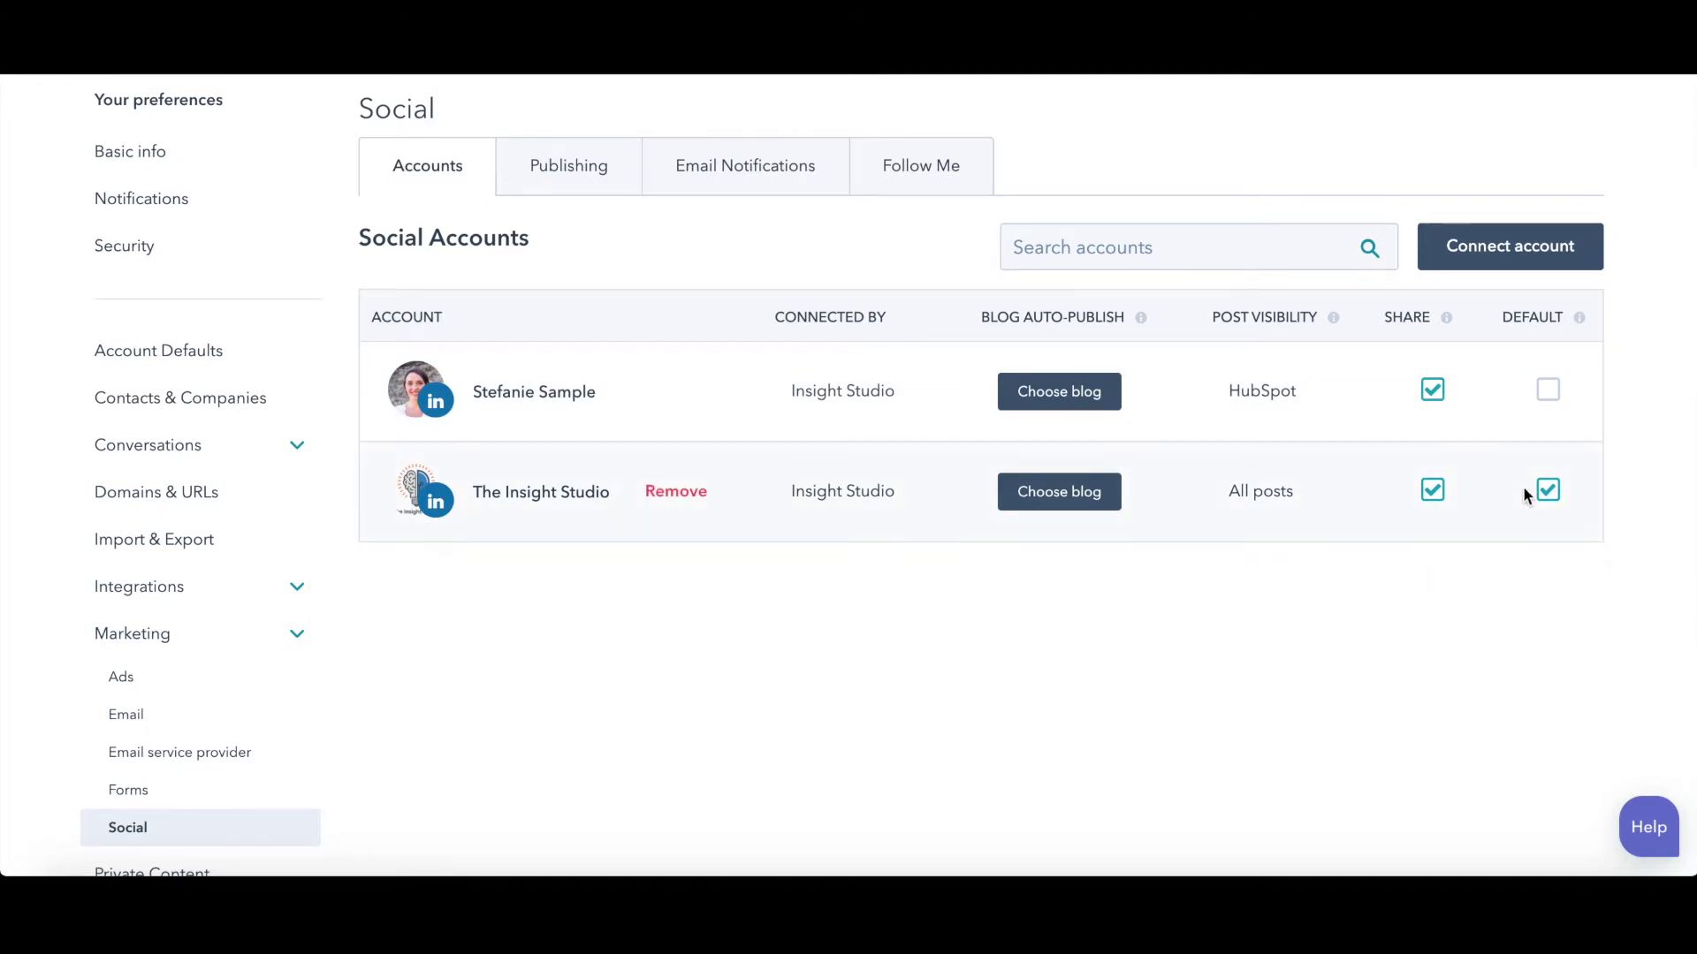
{"action": "mouse_move", "coordinate": [1244, 423]}
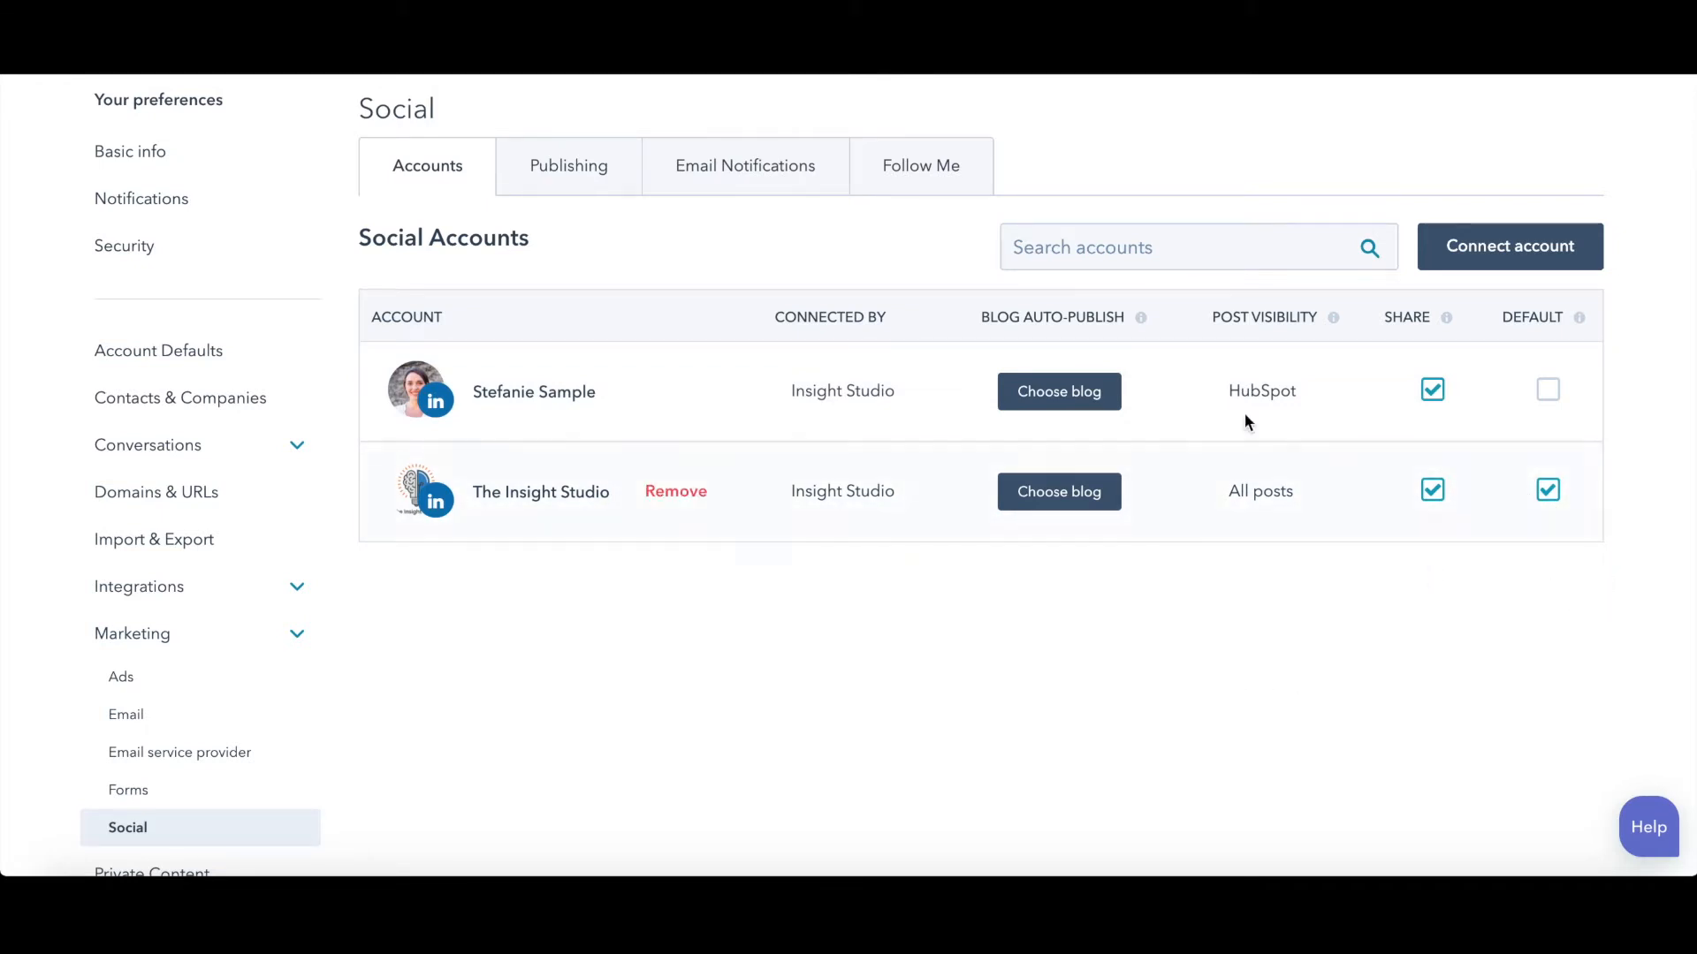
Step: Reopen the network-connection chooser and dismiss it without adding another account
{"action": "left_click", "coordinate": [1508, 246]}
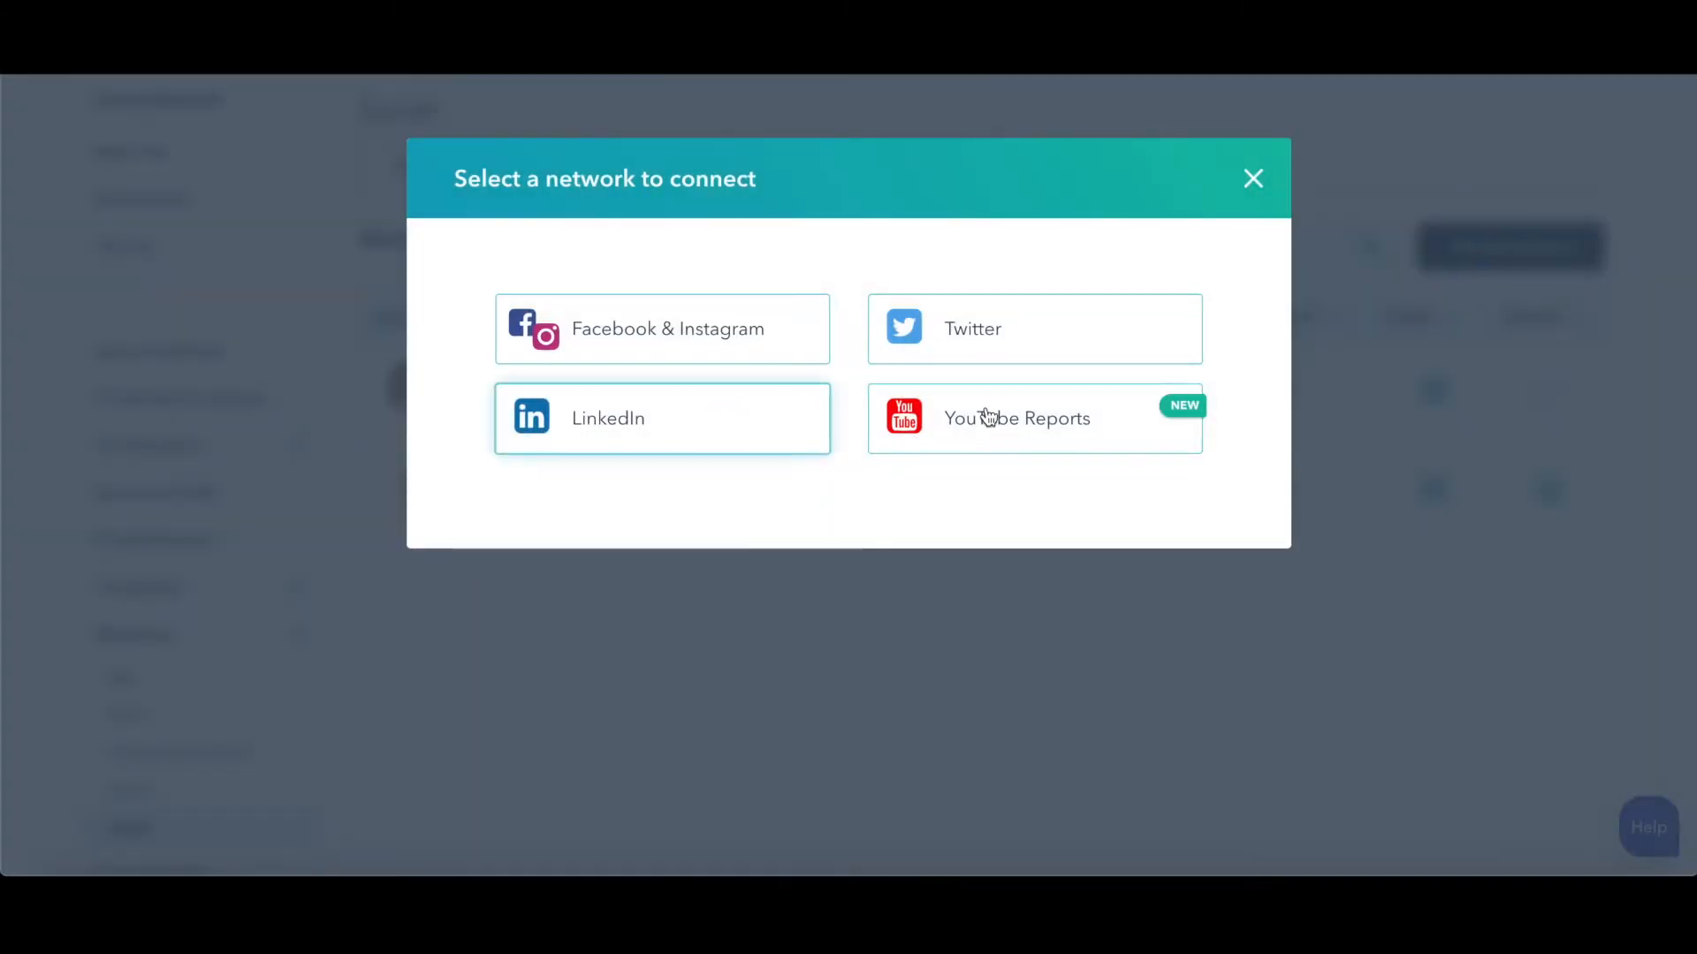
{"action": "mouse_move", "coordinate": [984, 352]}
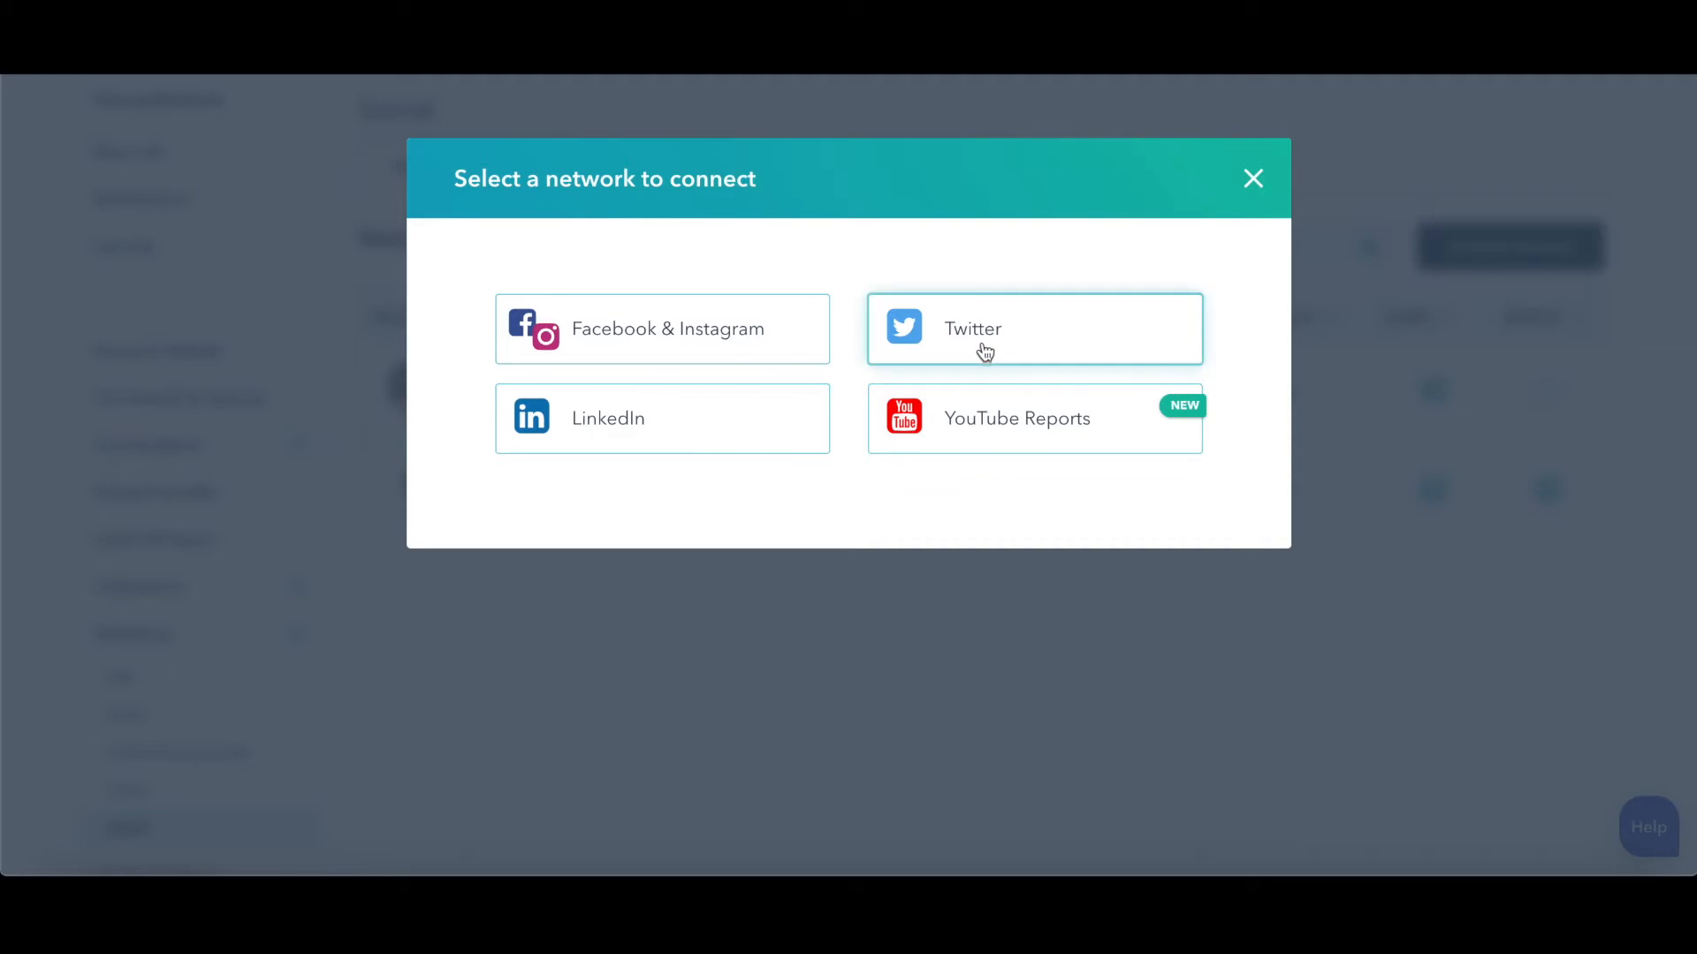
{"action": "mouse_move", "coordinate": [928, 431]}
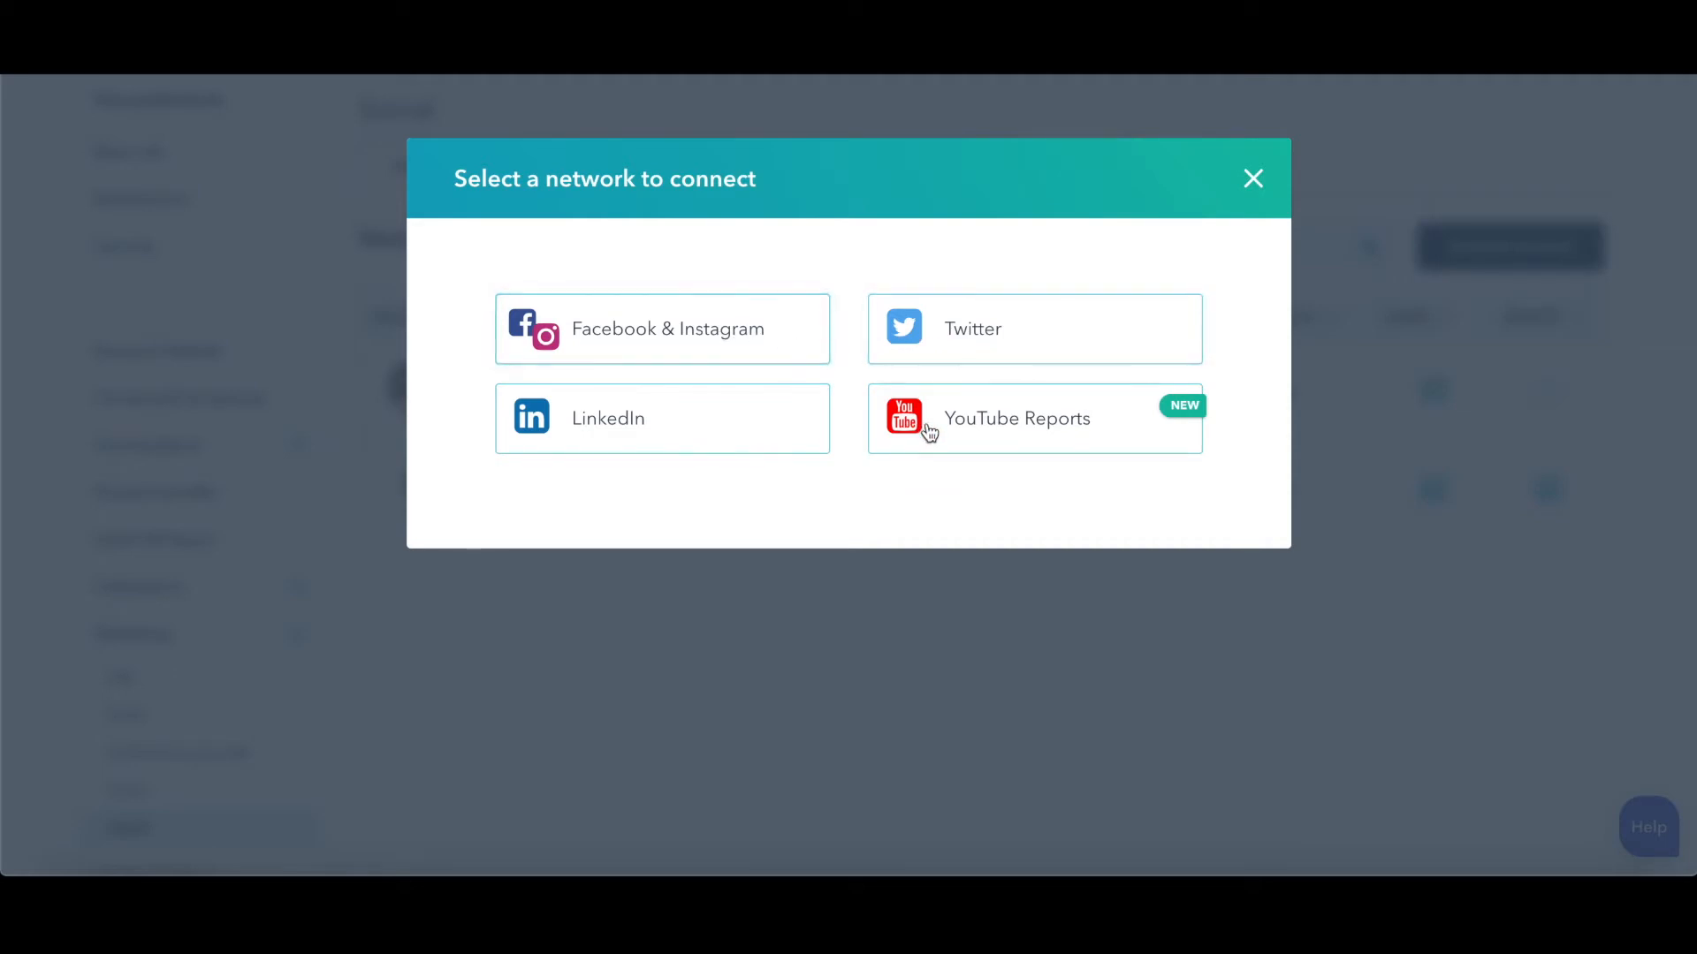
{"action": "mouse_move", "coordinate": [1253, 178]}
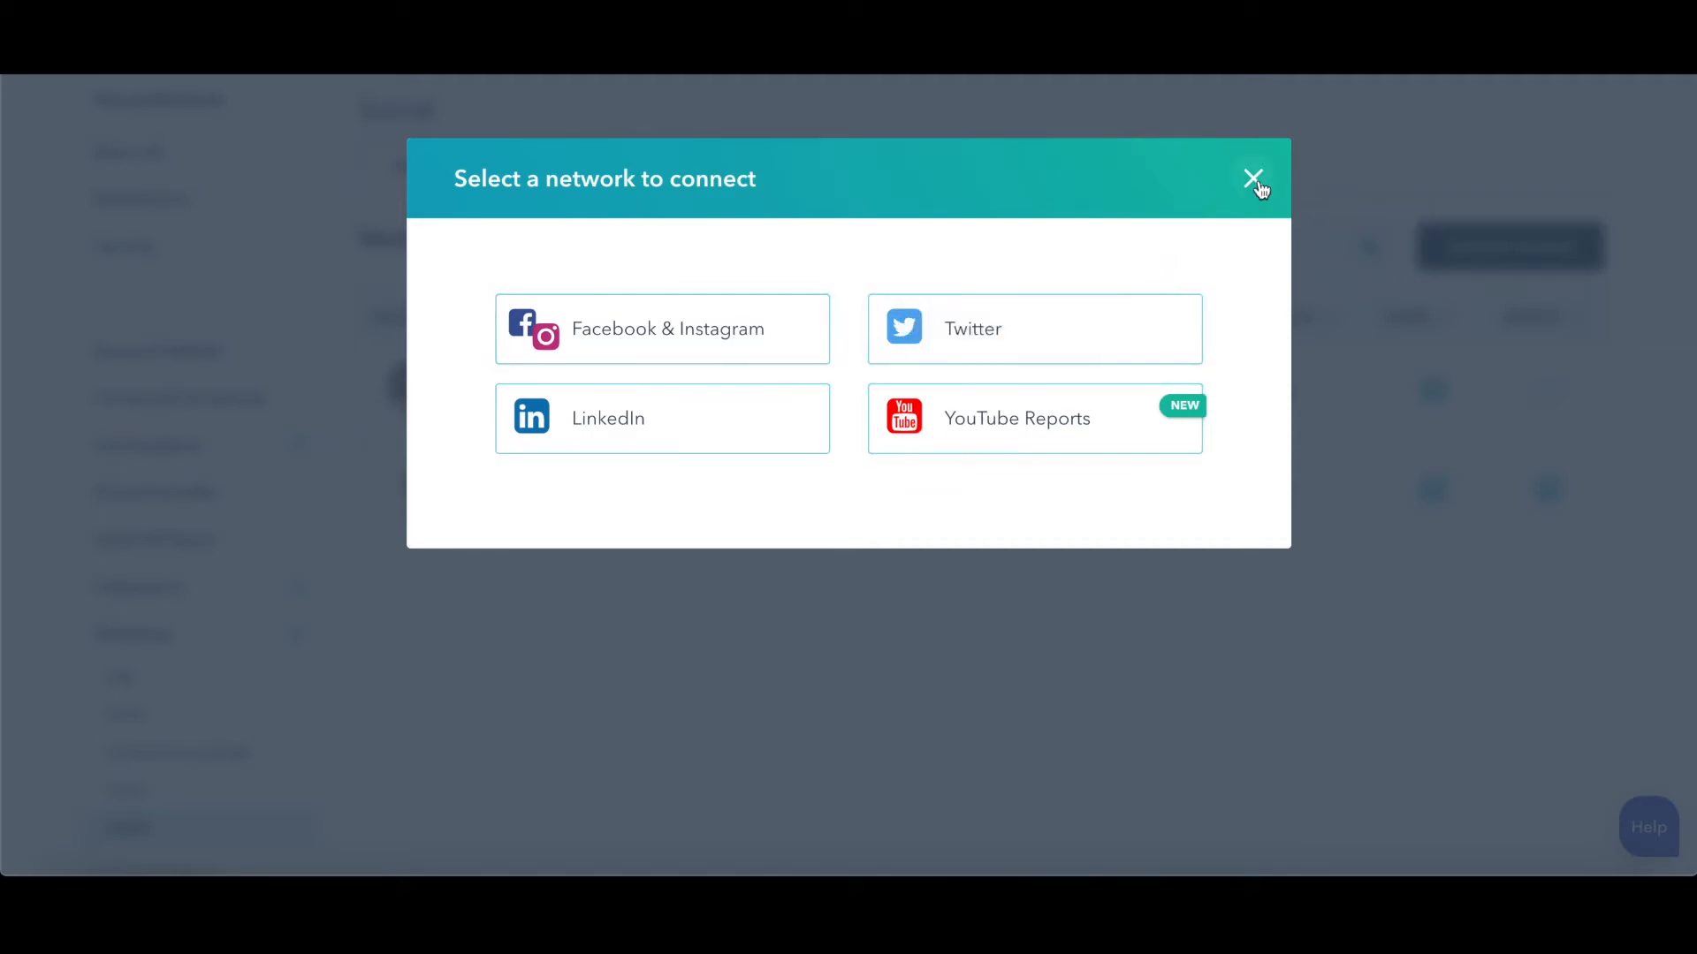
{"action": "left_click", "coordinate": [1253, 178]}
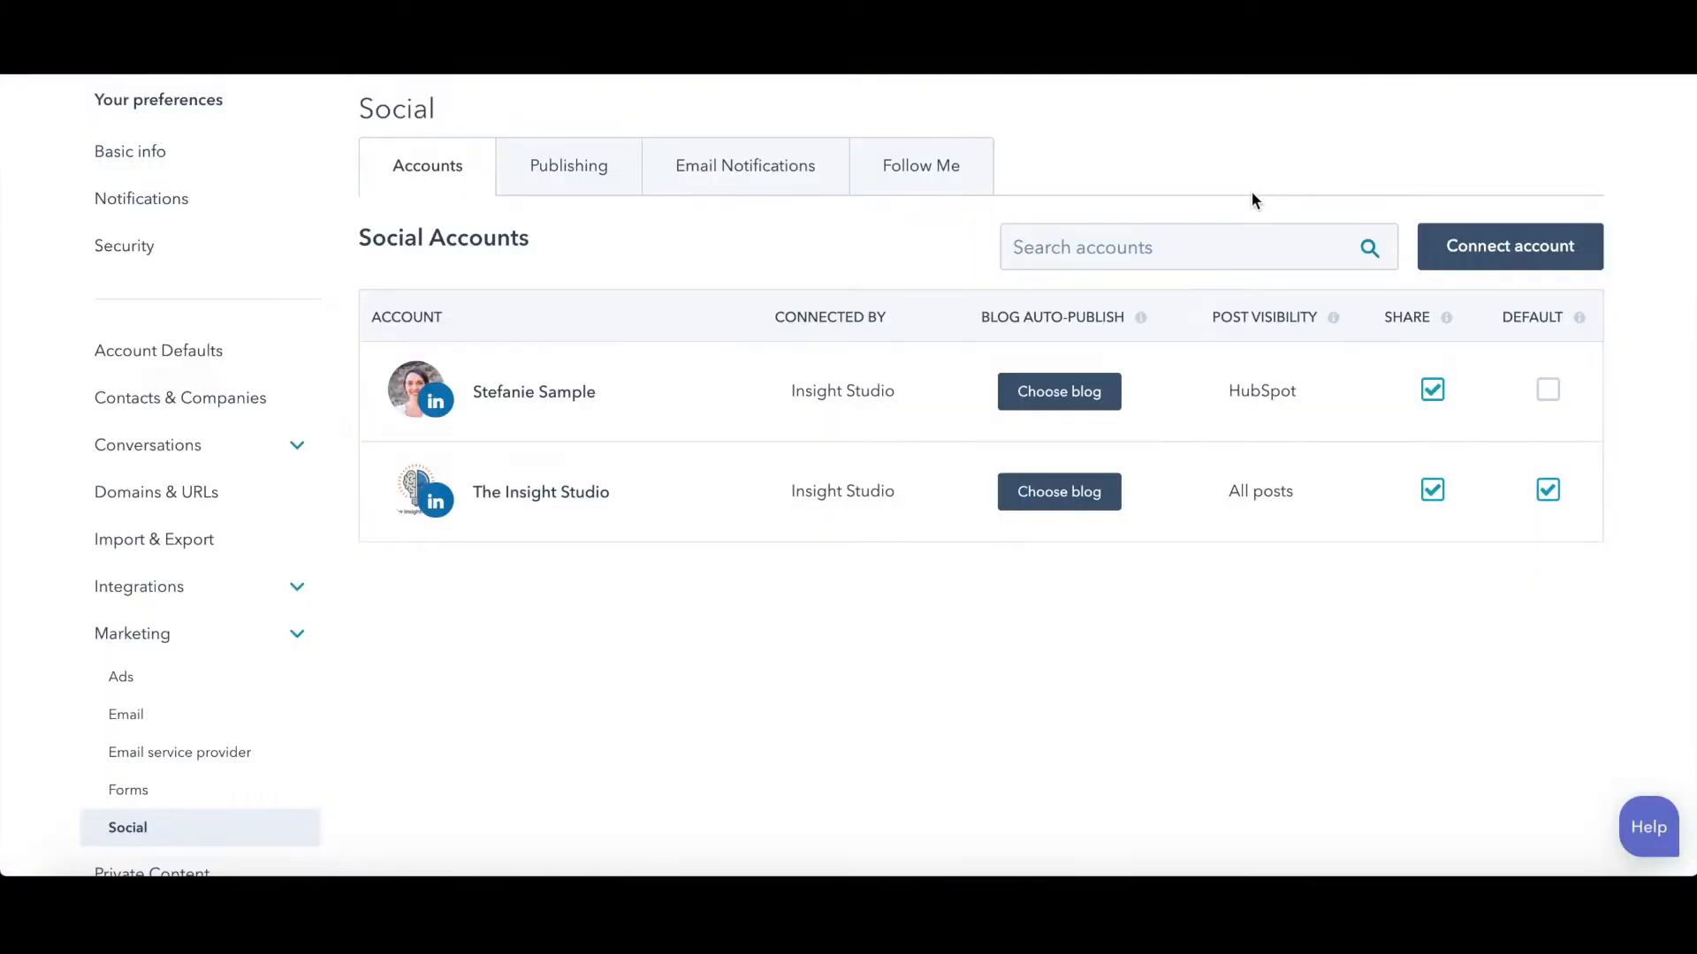
{"action": "mouse_move", "coordinate": [1391, 659]}
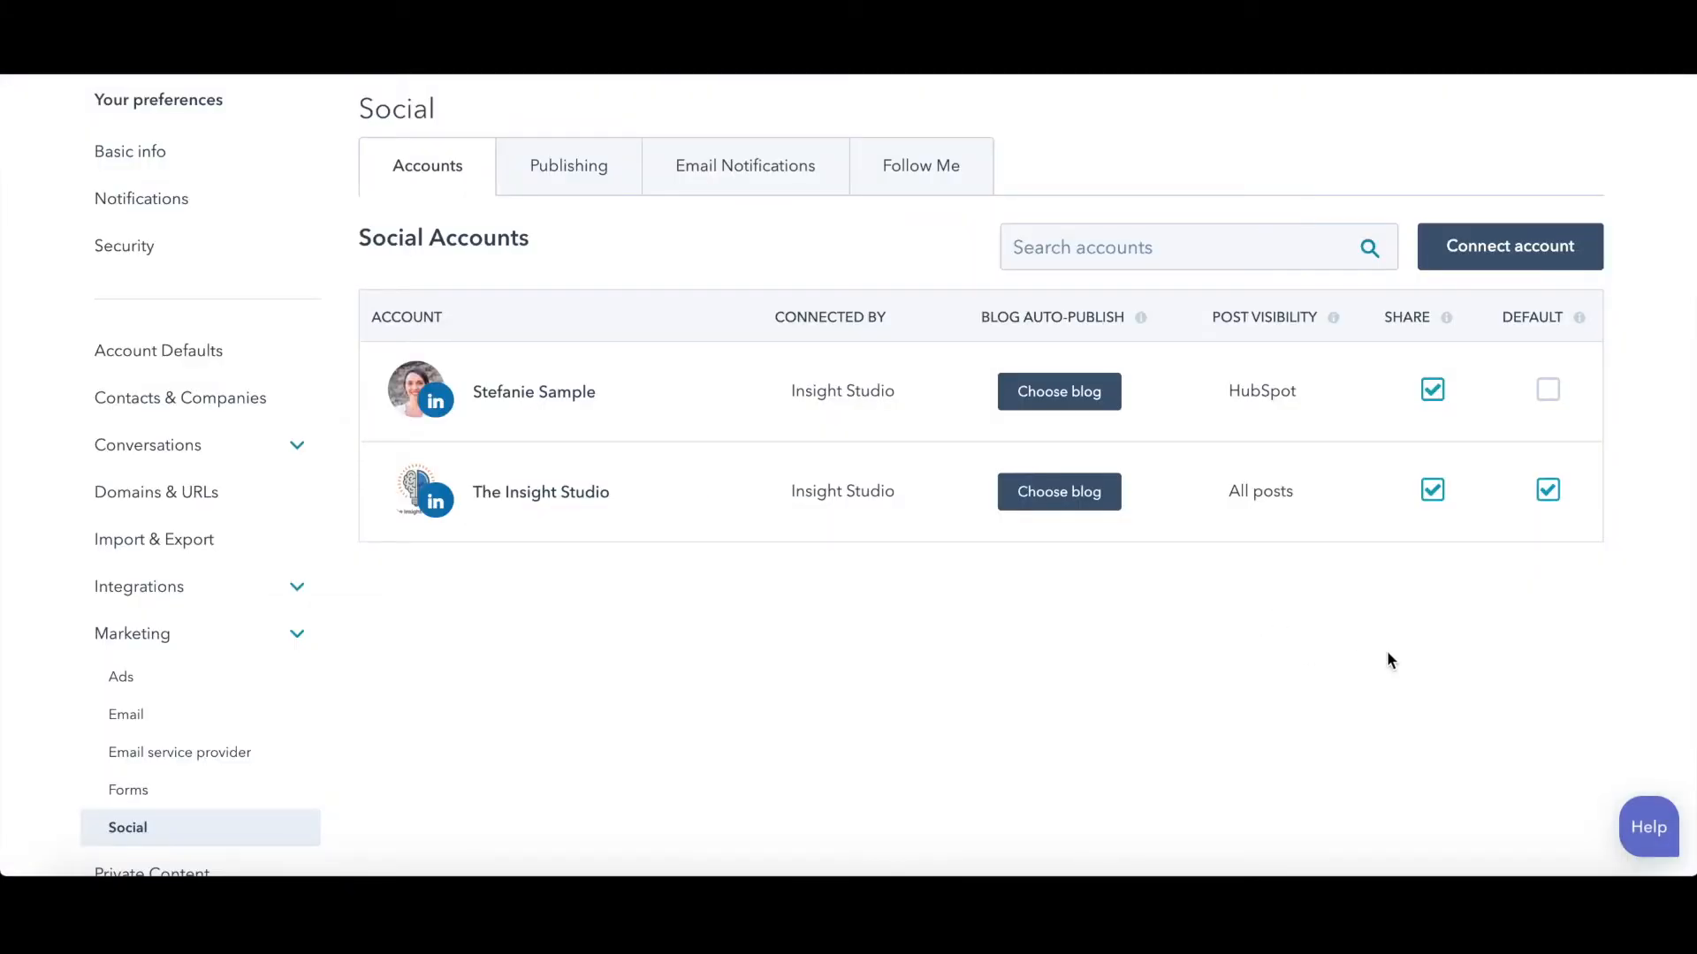
{"action": "mouse_move", "coordinate": [1052, 687]}
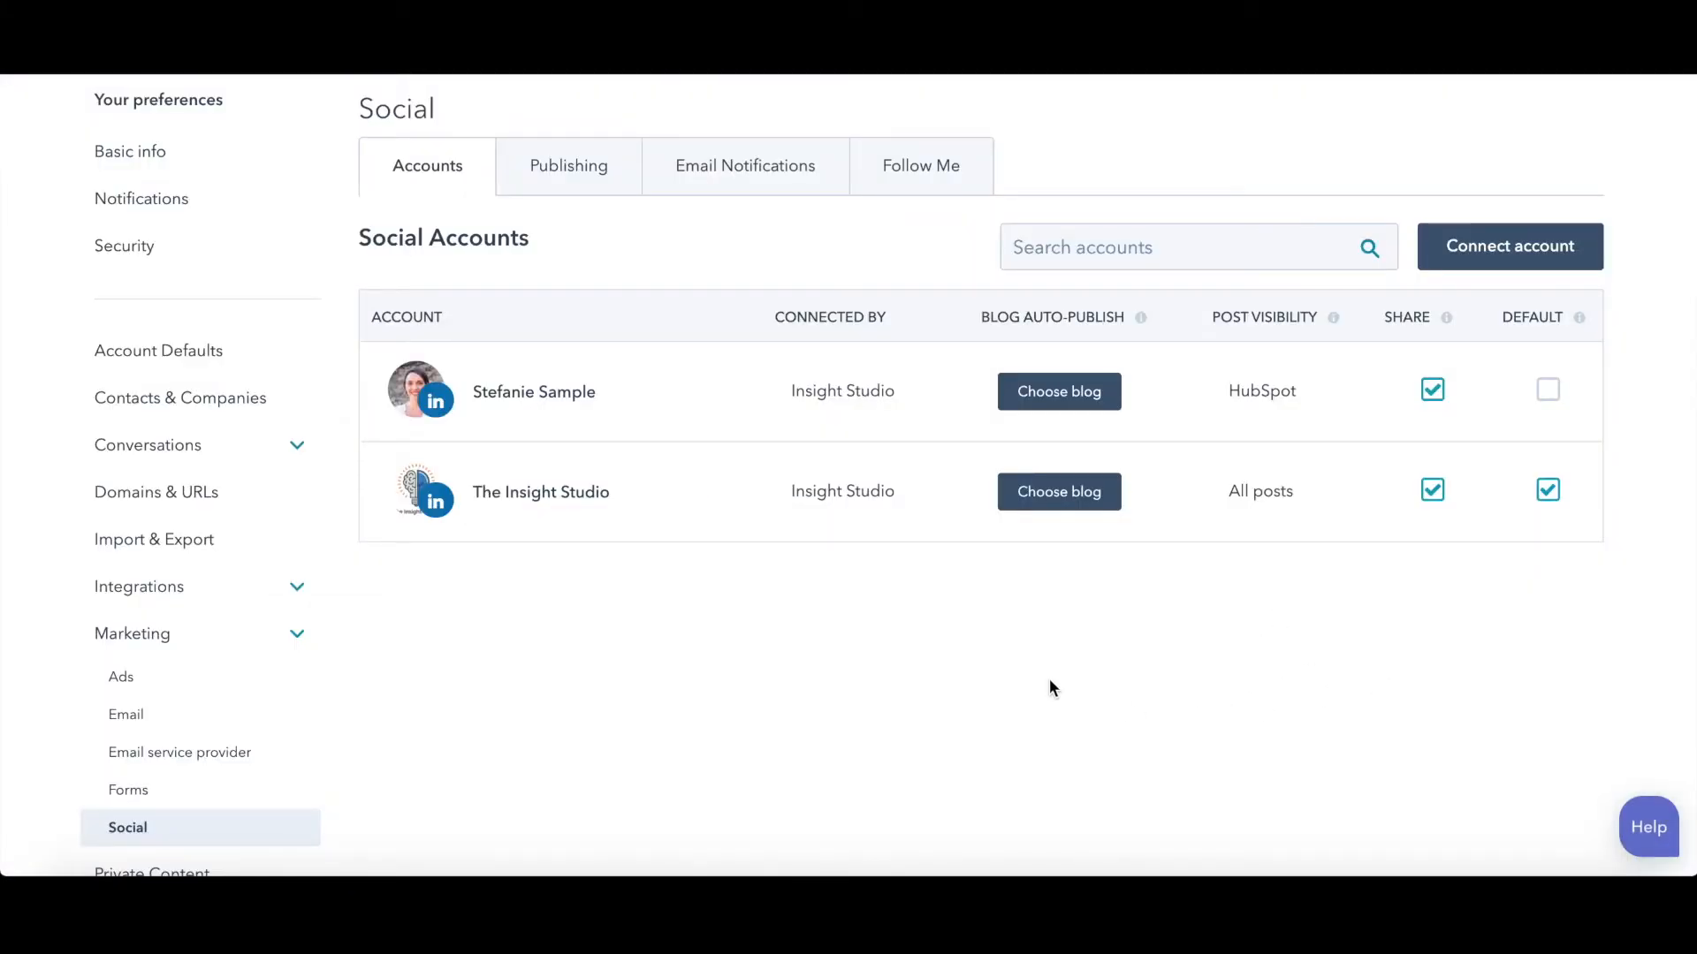
{"action": "mouse_move", "coordinate": [1216, 525]}
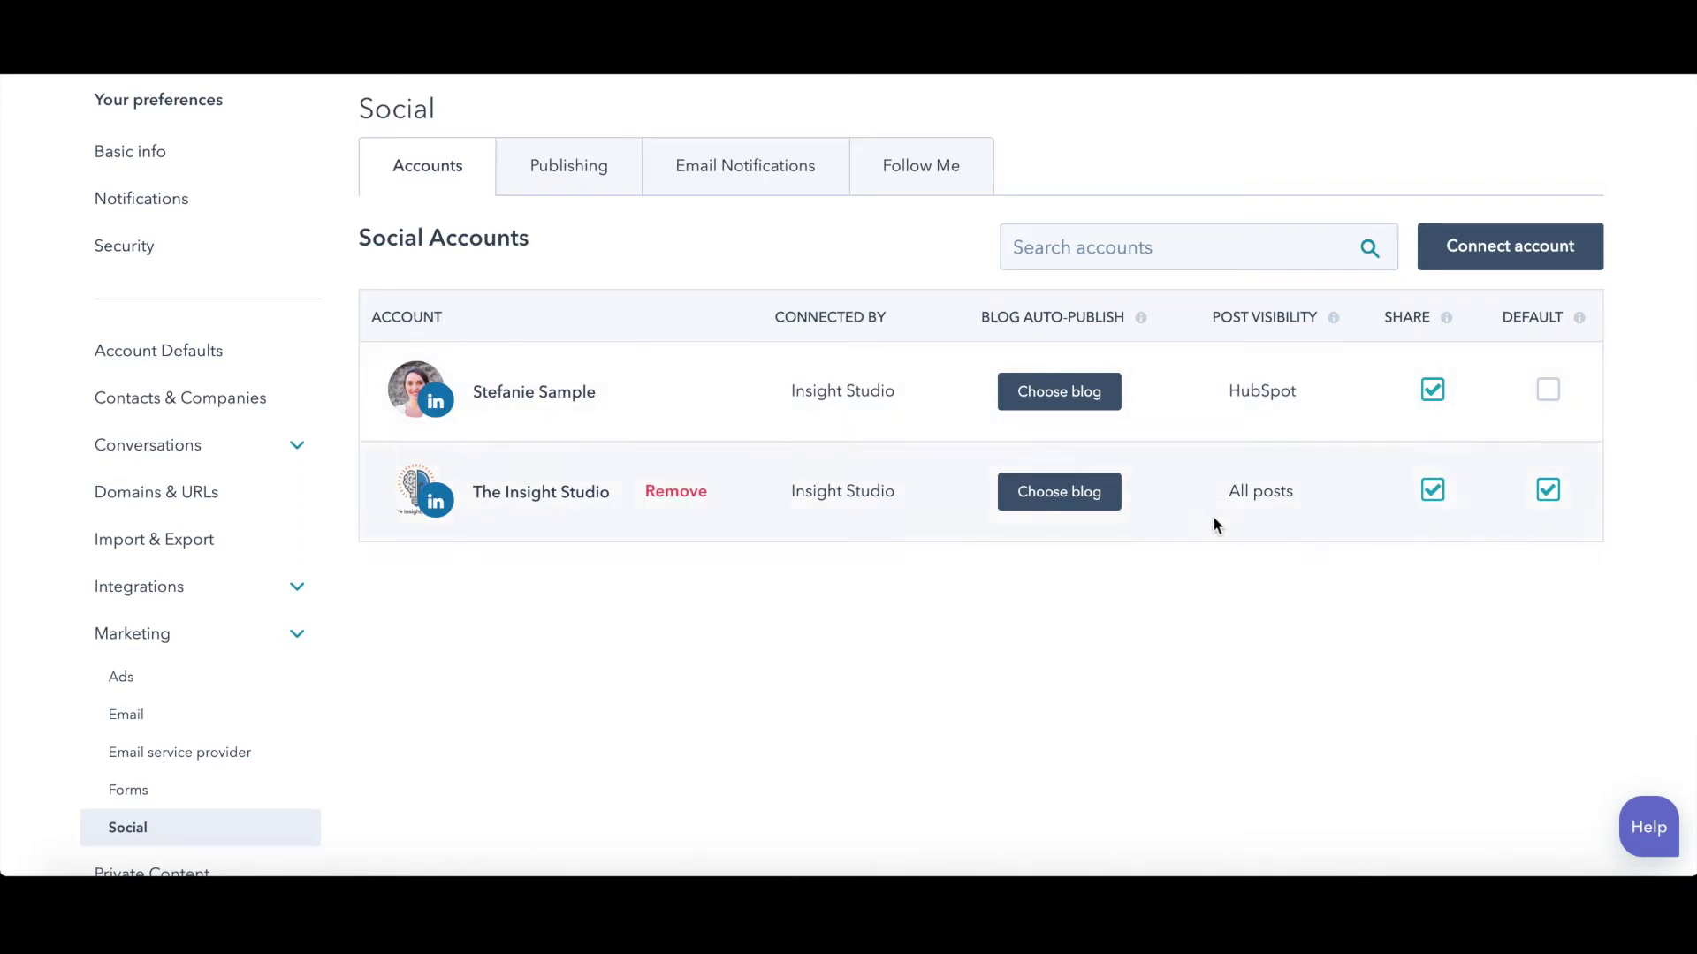
{"action": "mouse_move", "coordinate": [1101, 659]}
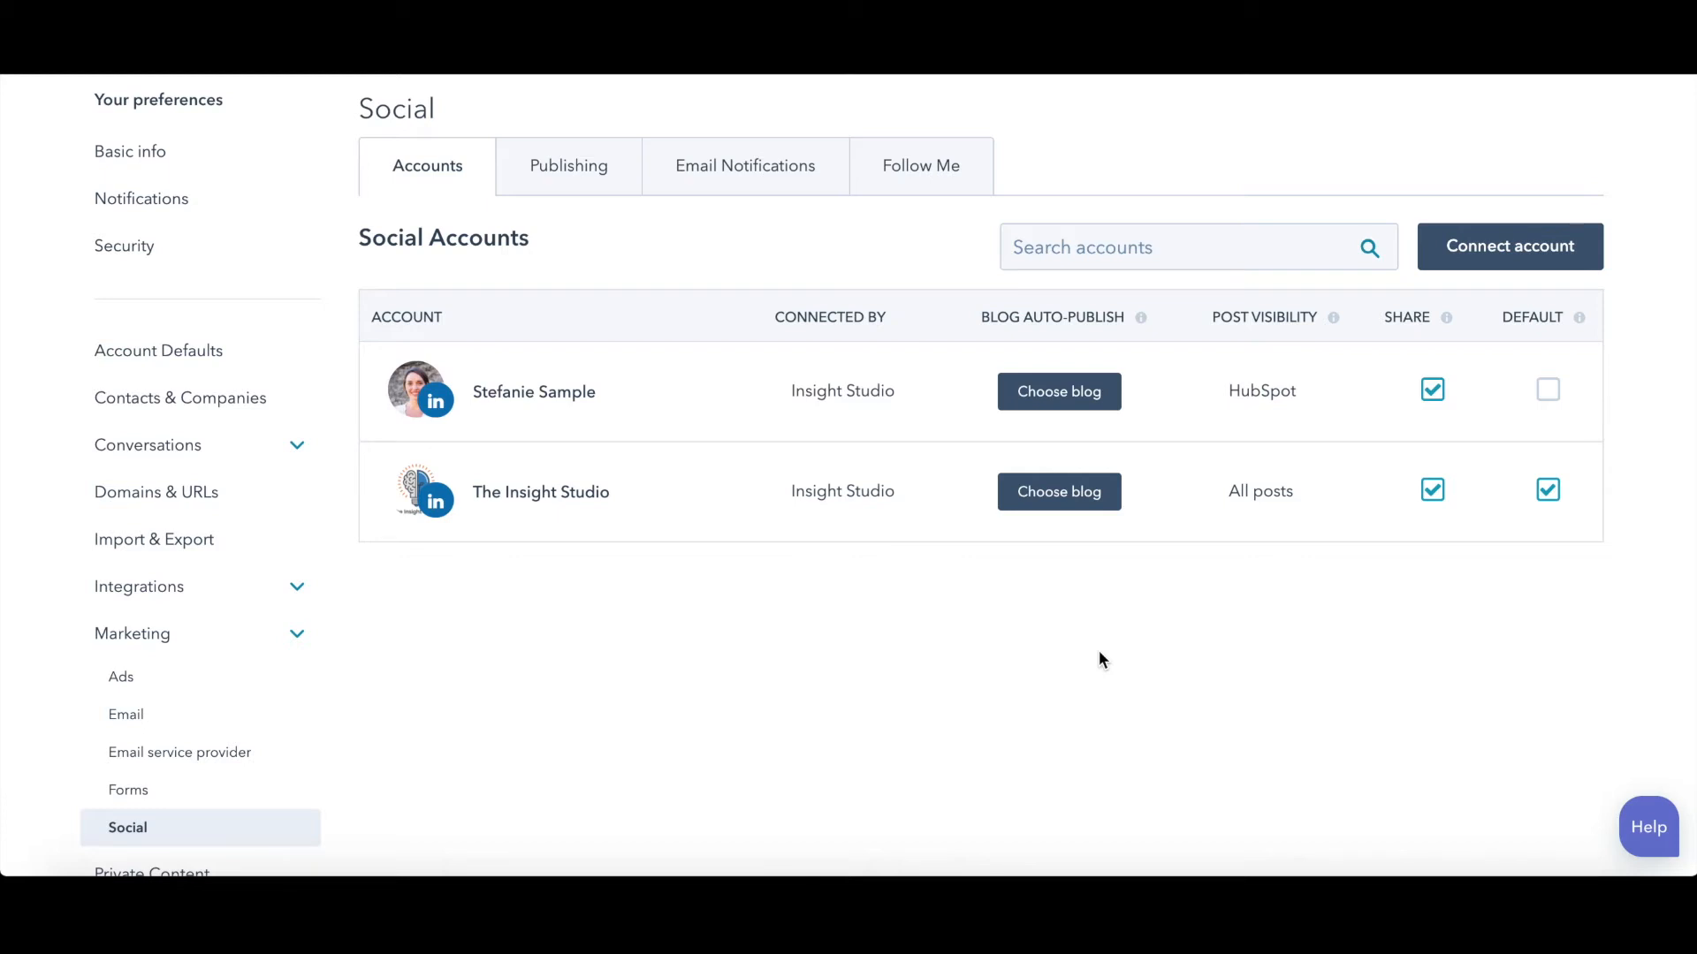
{"action": "mouse_move", "coordinate": [1059, 393]}
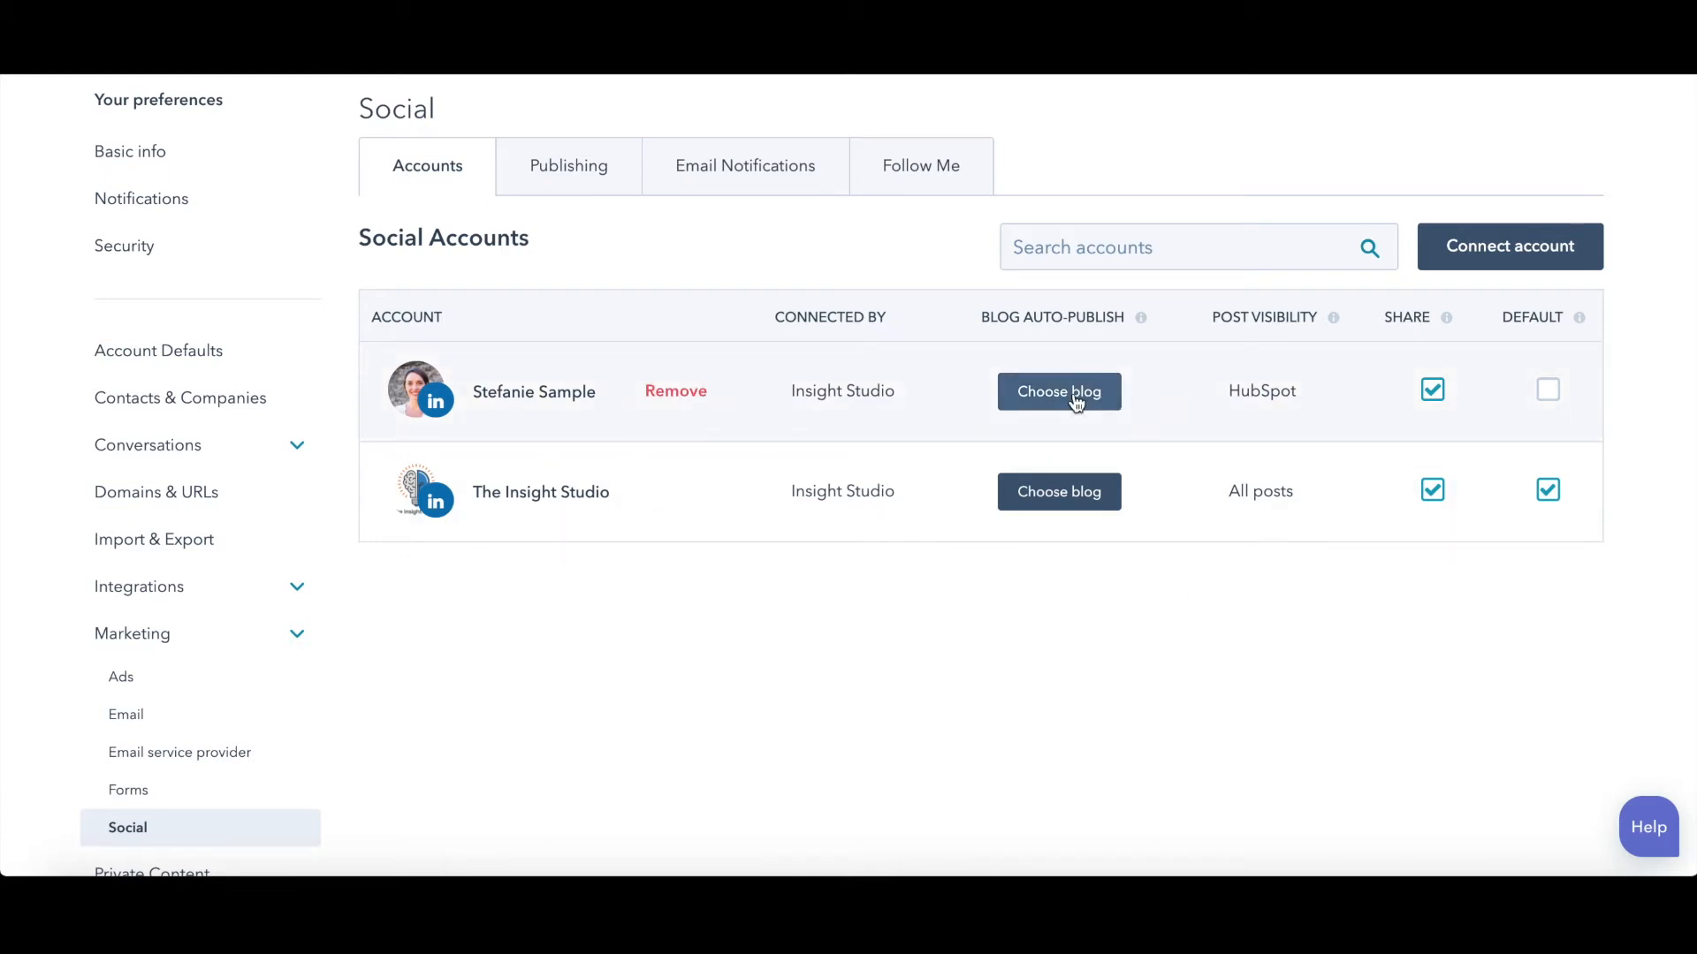
{"action": "mouse_move", "coordinate": [1087, 565]}
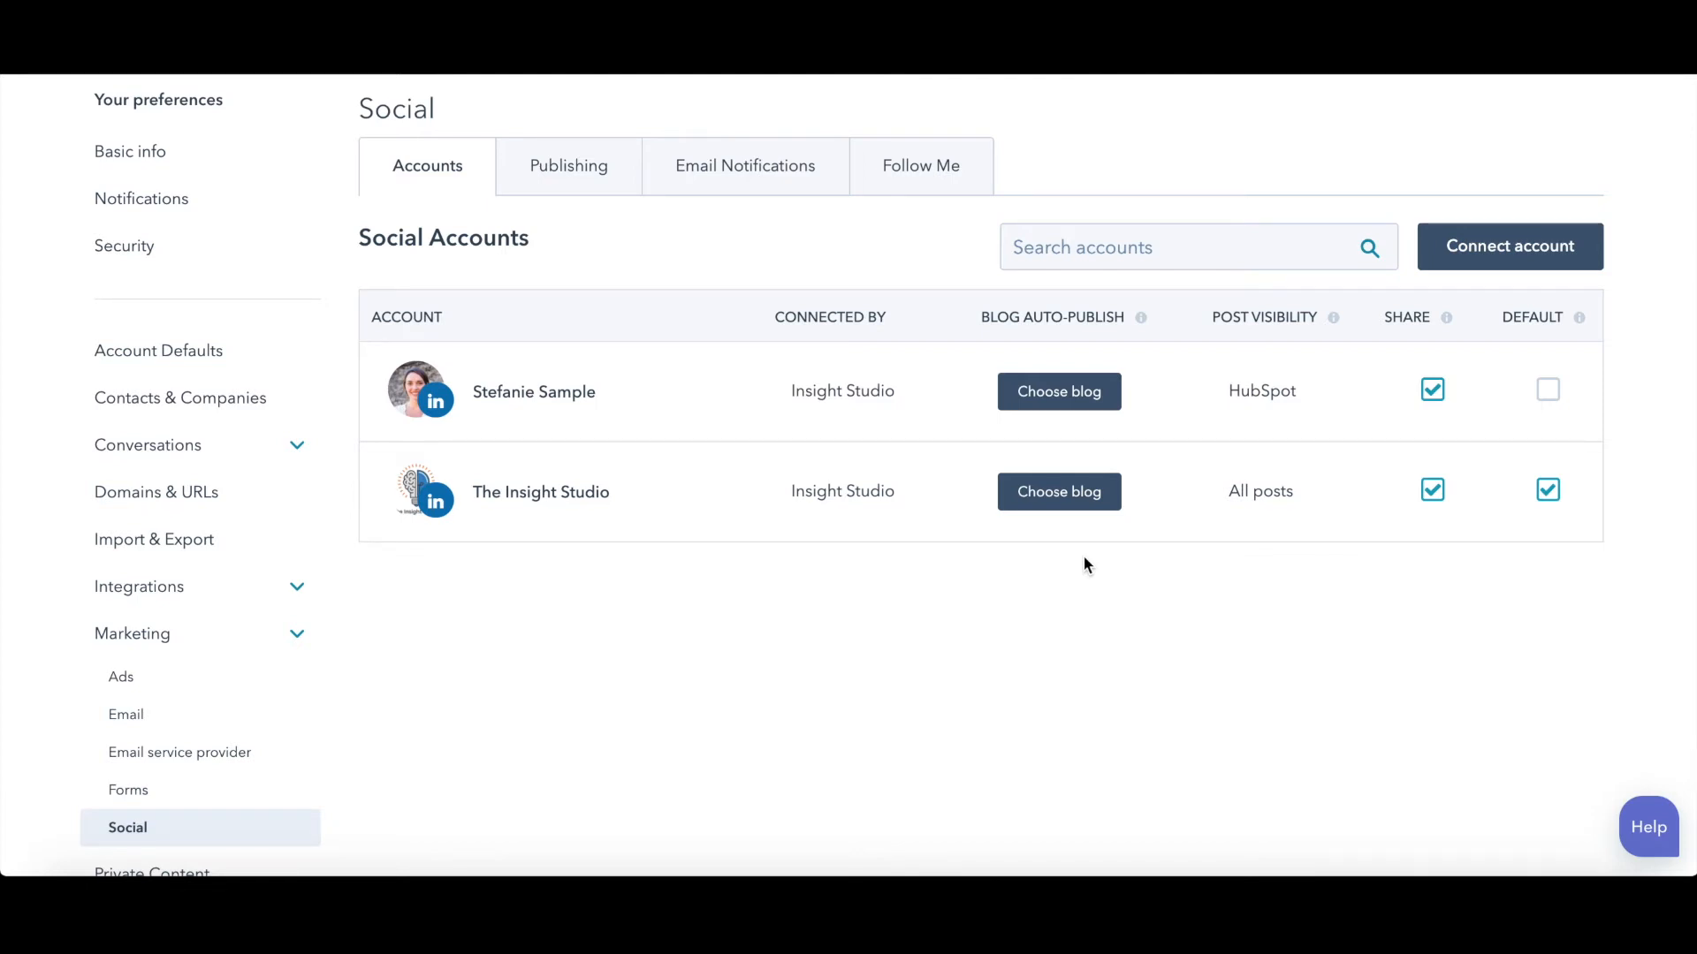
{"action": "mouse_move", "coordinate": [541, 492]}
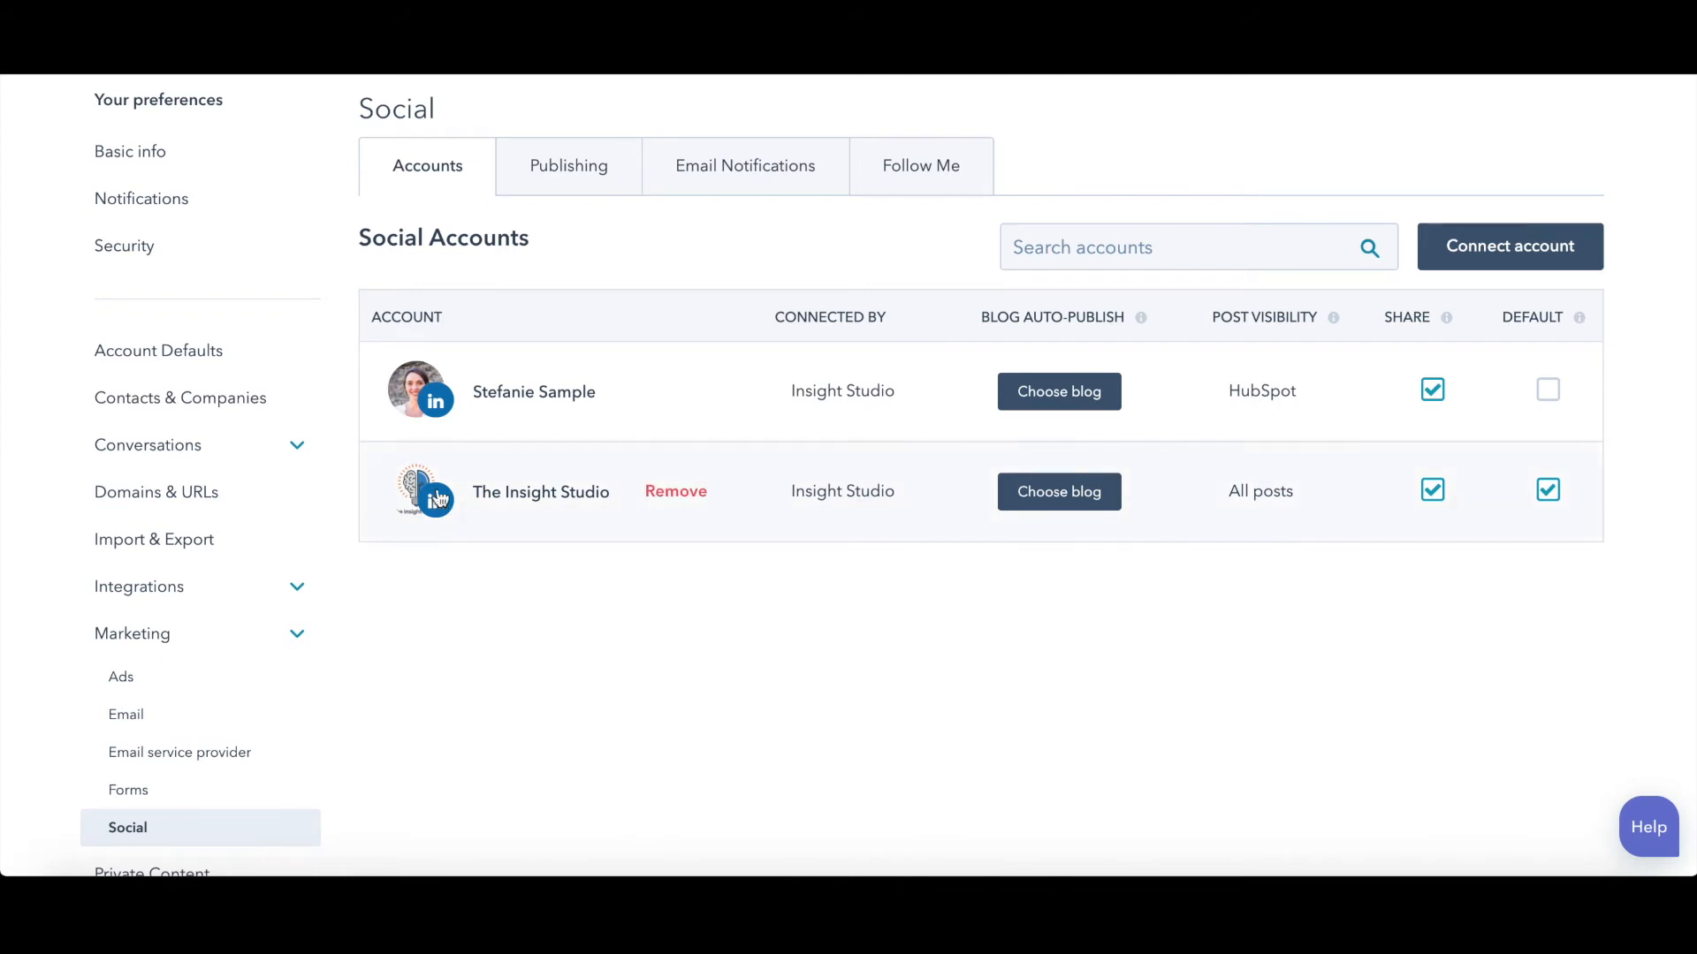
{"action": "mouse_move", "coordinate": [423, 417]}
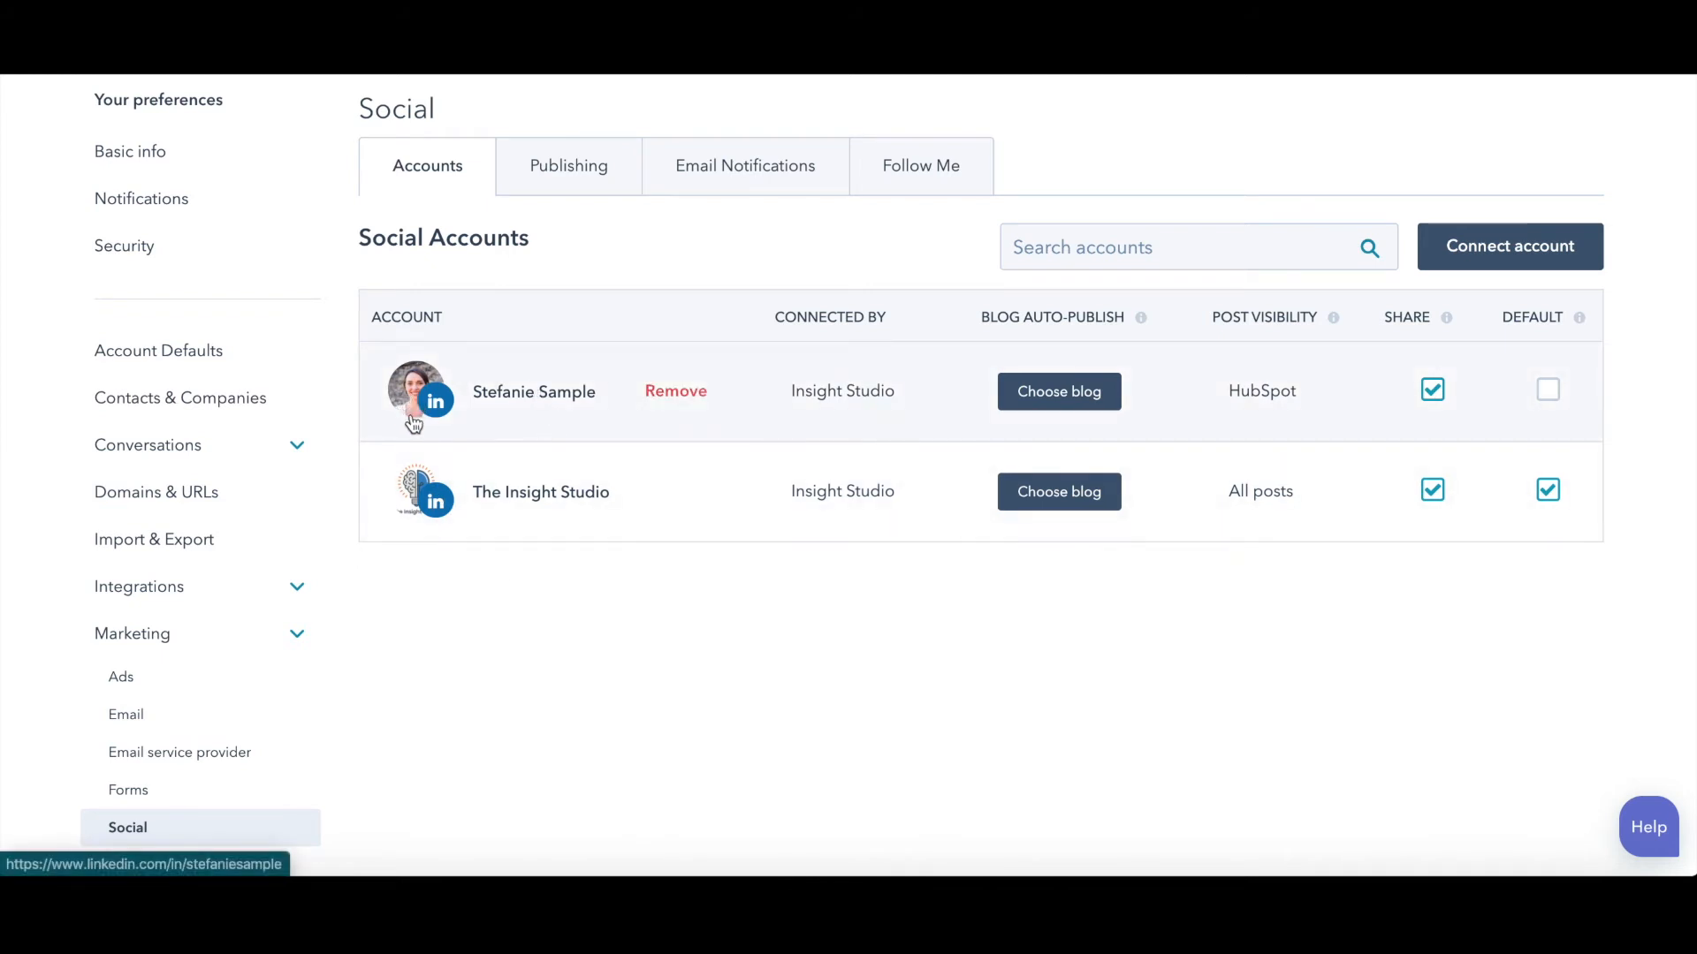
{"action": "mouse_move", "coordinate": [631, 647]}
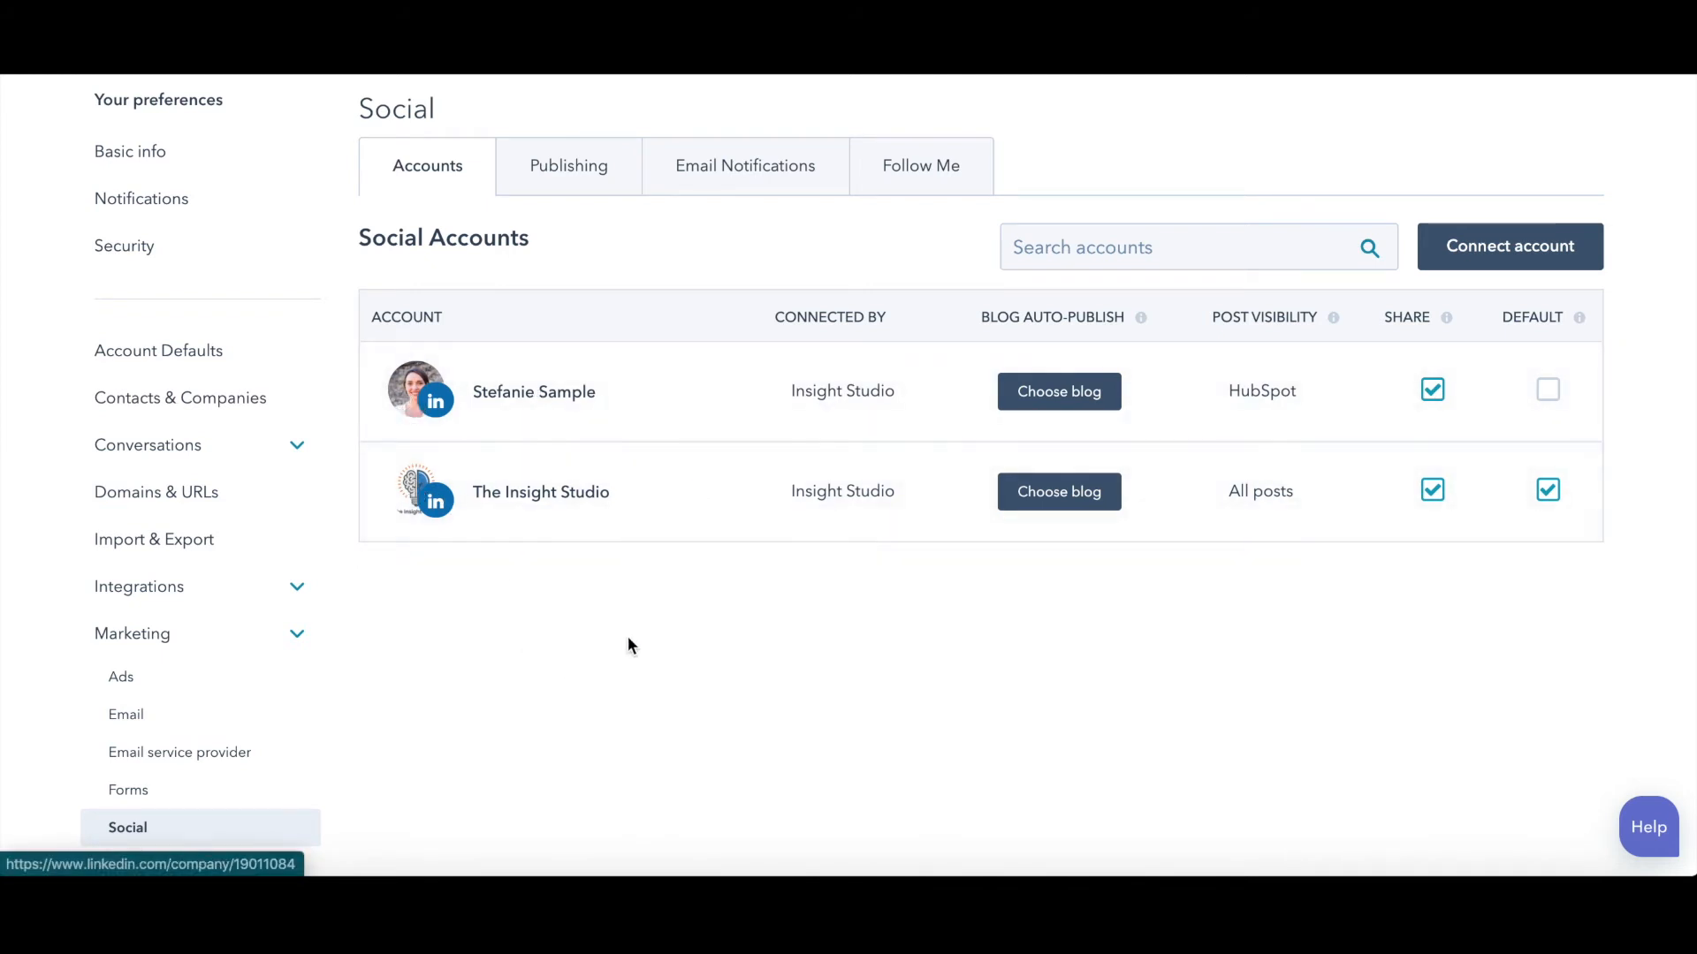
{"action": "mouse_move", "coordinate": [995, 788]}
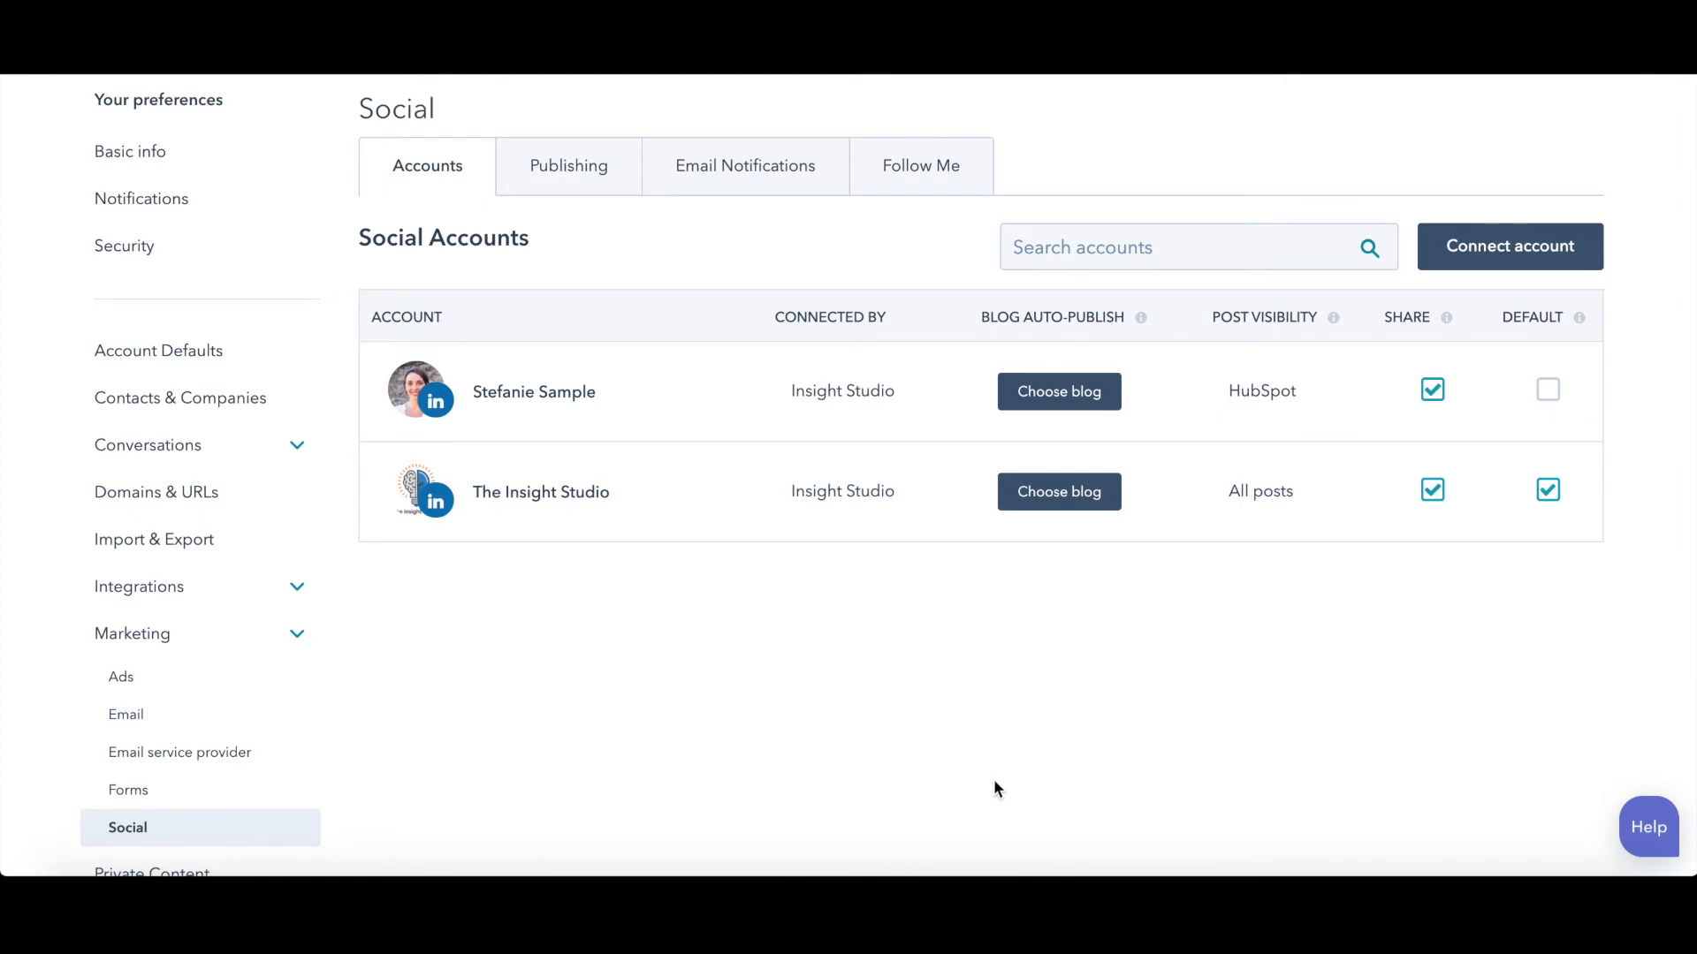
{"action": "scroll", "scroll_direction": "up", "scroll_amount": 3}
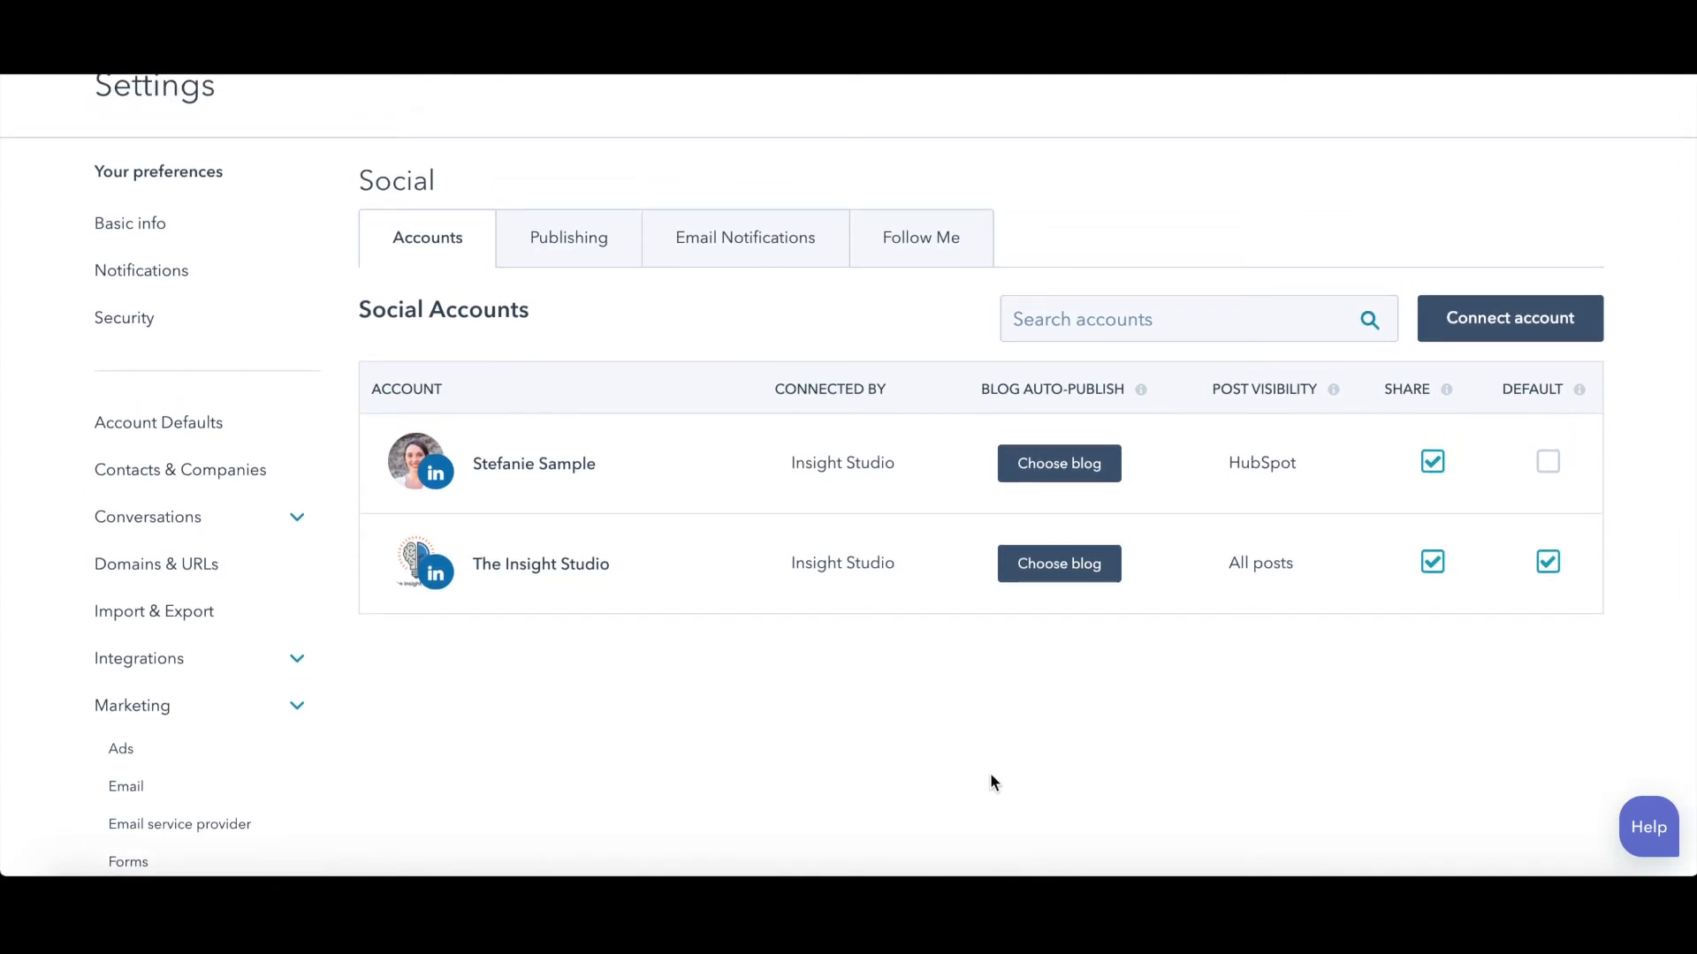
{"action": "mouse_move", "coordinate": [744, 237]}
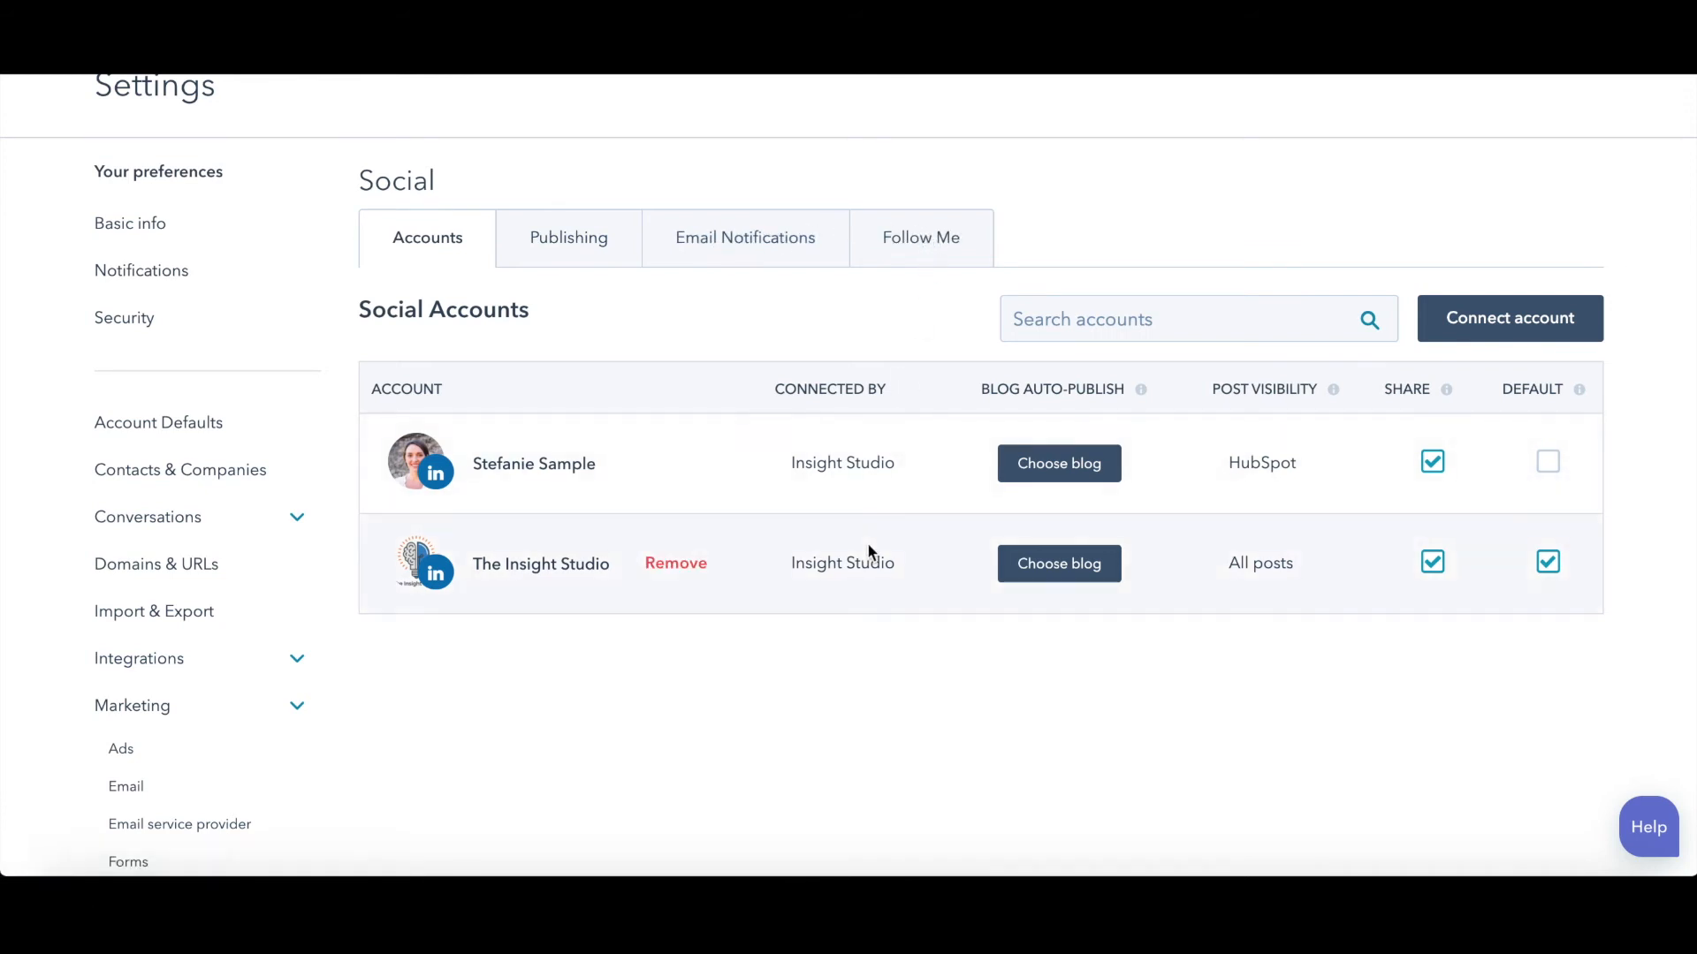
{"action": "mouse_move", "coordinate": [447, 677]}
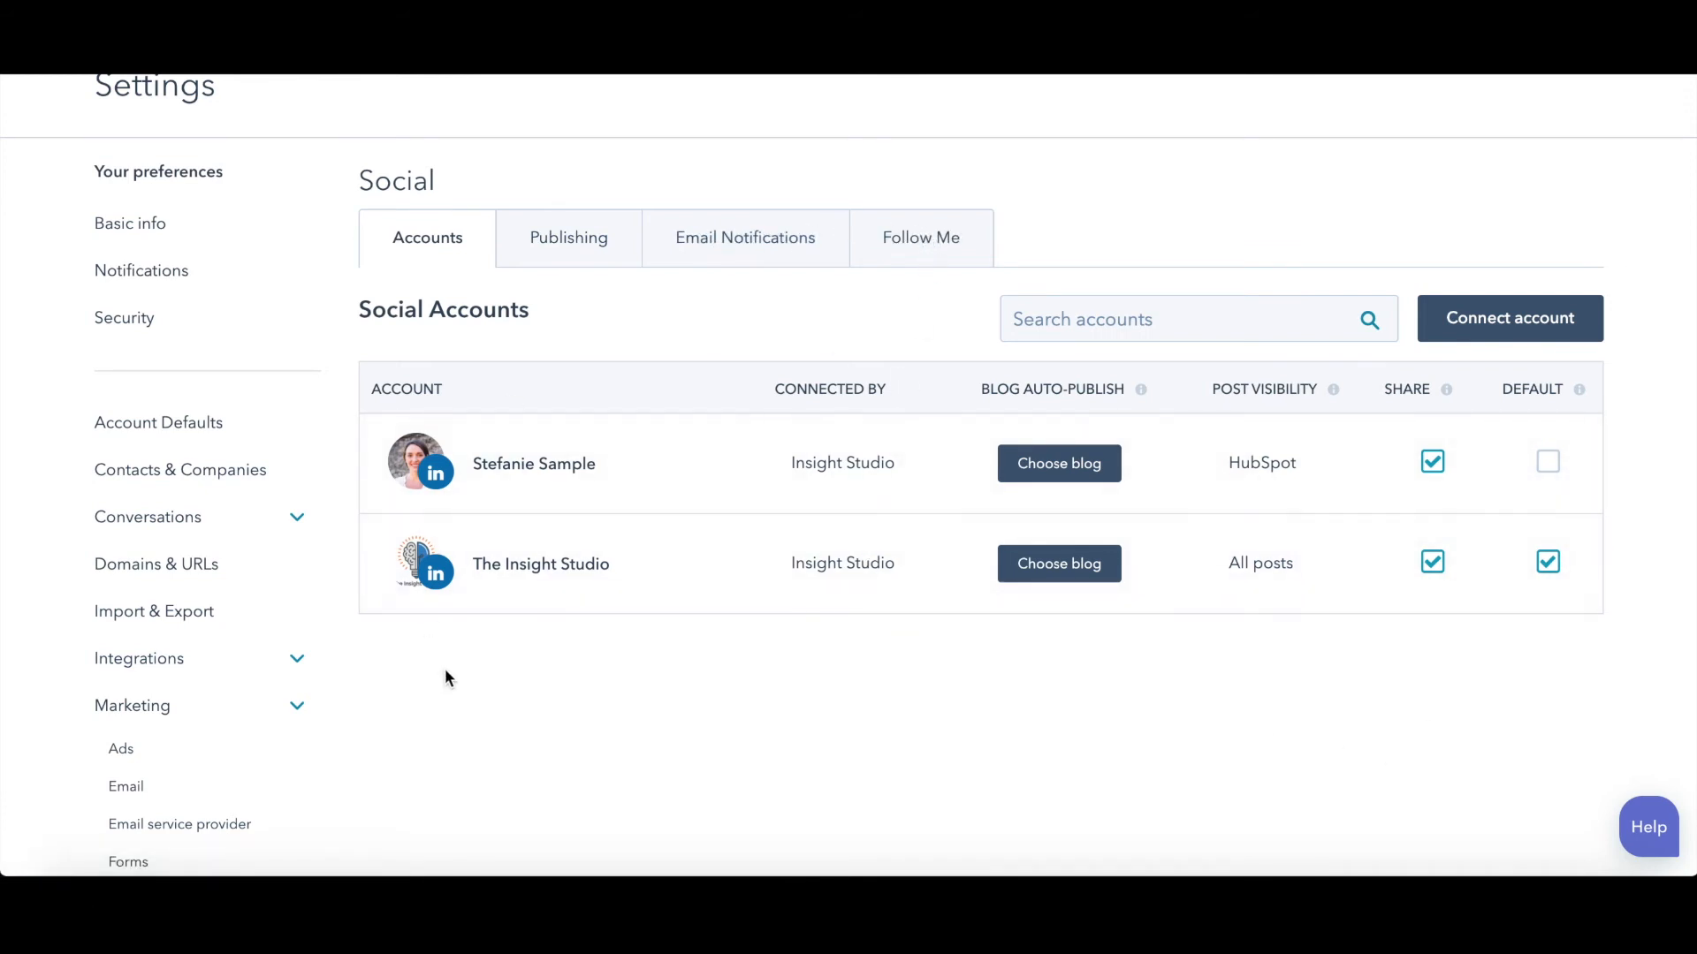
{"action": "mouse_move", "coordinate": [1104, 175]}
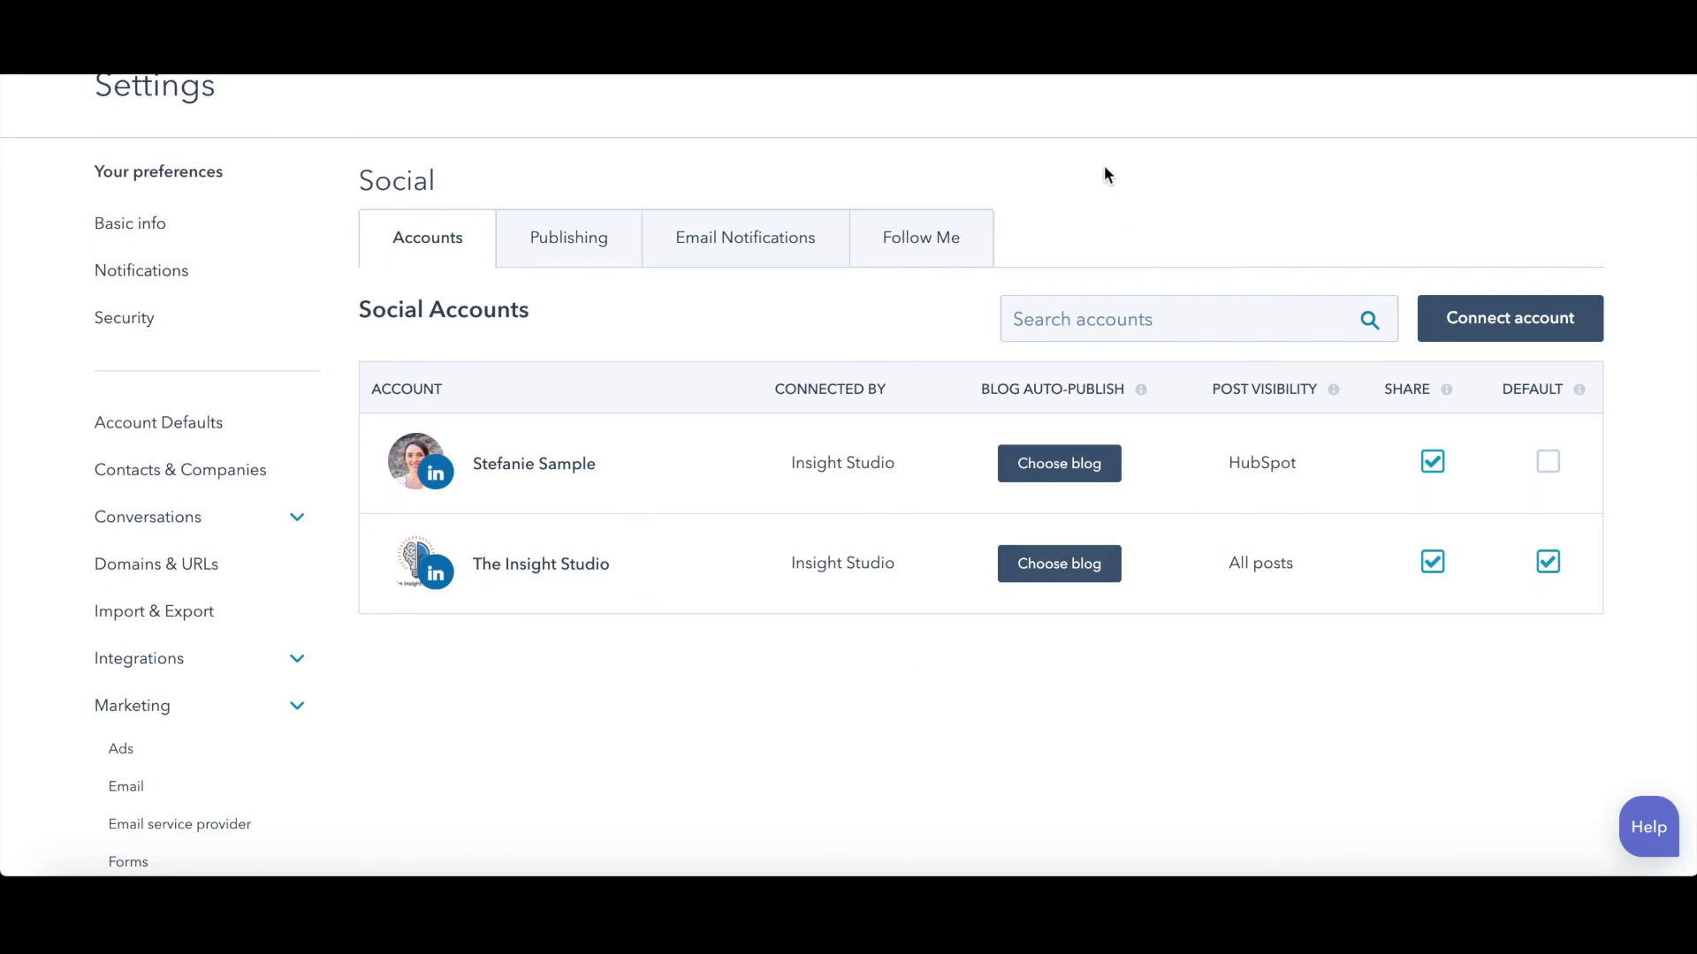